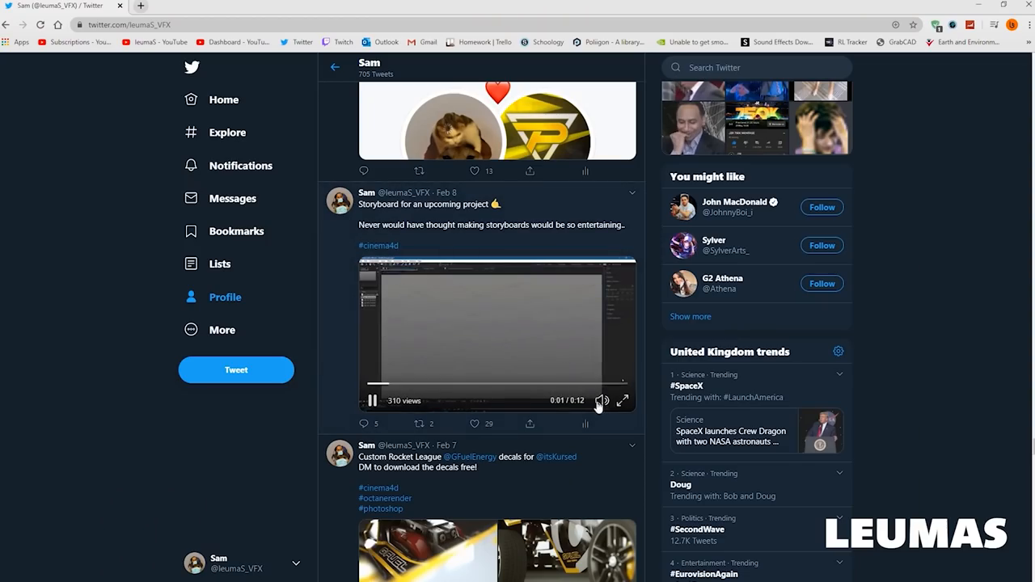
# - Play the video in the 'Storyboard for an upcoming project' tweet
pyautogui.click(623, 401)
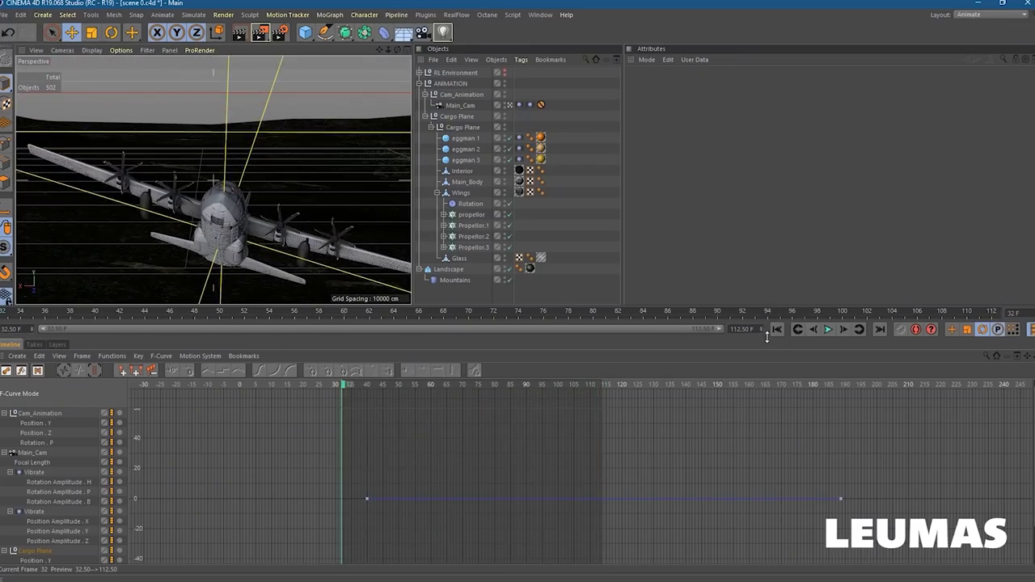
# - Replace the cargo-plane scene 0.c4d with scene 1.c4d showing three jets
pyautogui.click(828, 330)
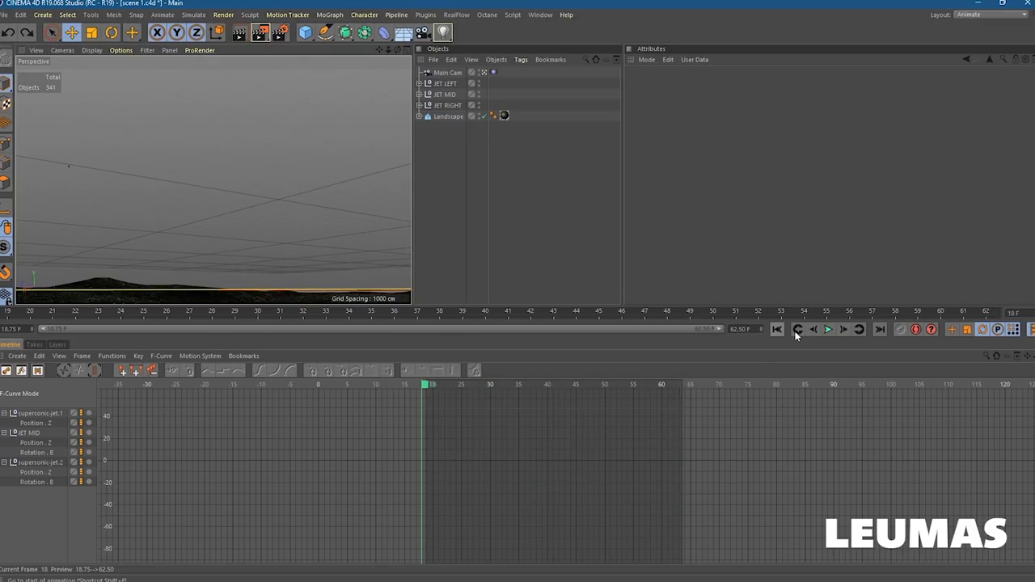
# - Rewind scene 4 to the start and scrub through the city animation
pyautogui.click(828, 330)
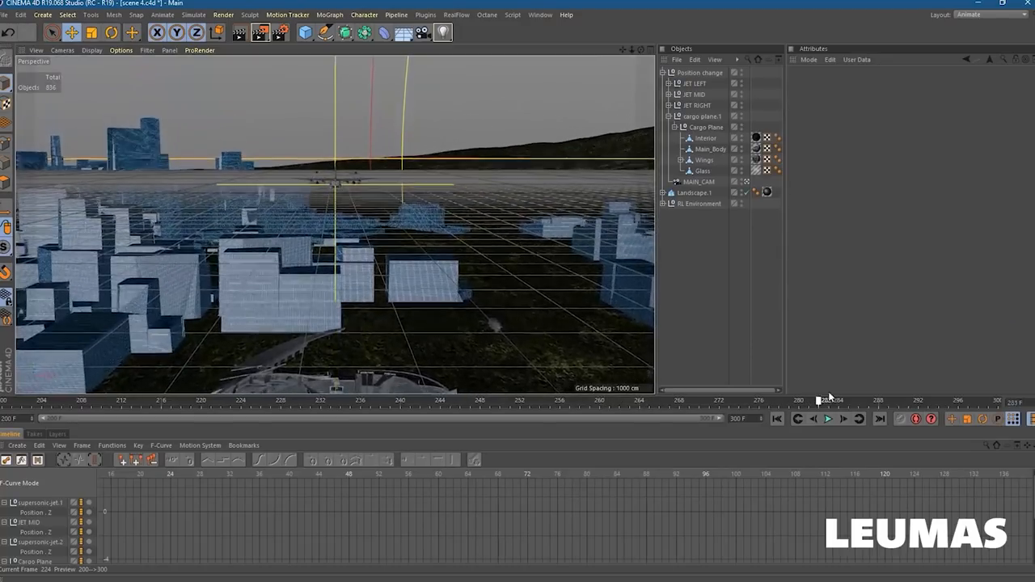
pyautogui.moveTo(824, 399); pyautogui.dragTo(847, 399)
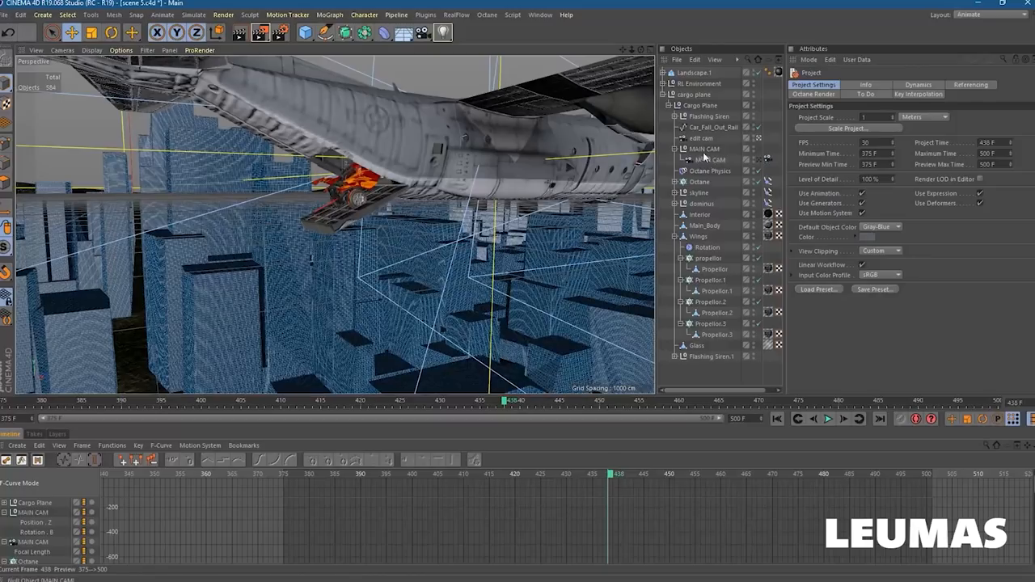
# - Select Car_Fall_Out_Rail and the Octane cloner, and view the cloner's Coord values
pyautogui.click(709, 127)
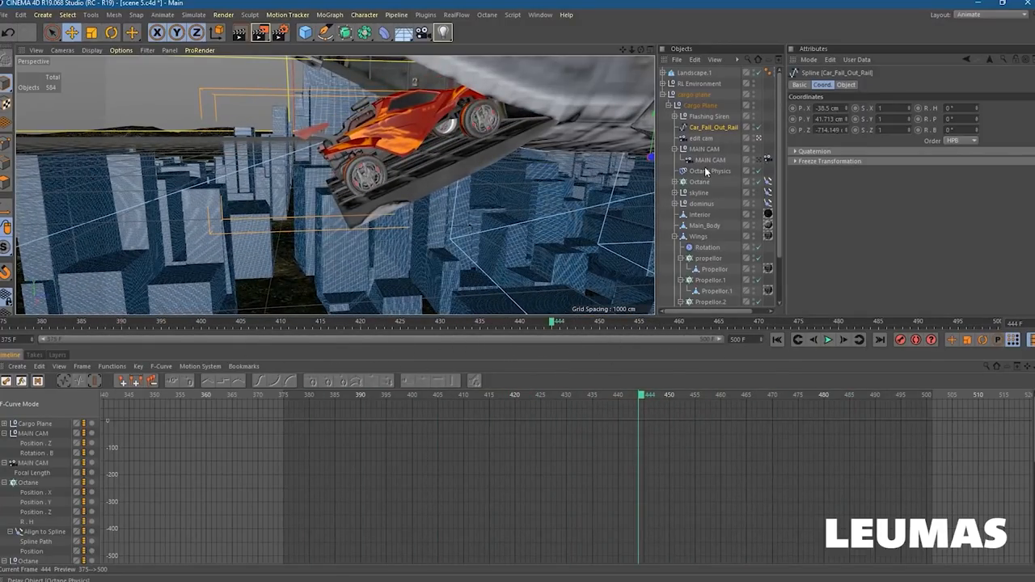
pyautogui.click(701, 182)
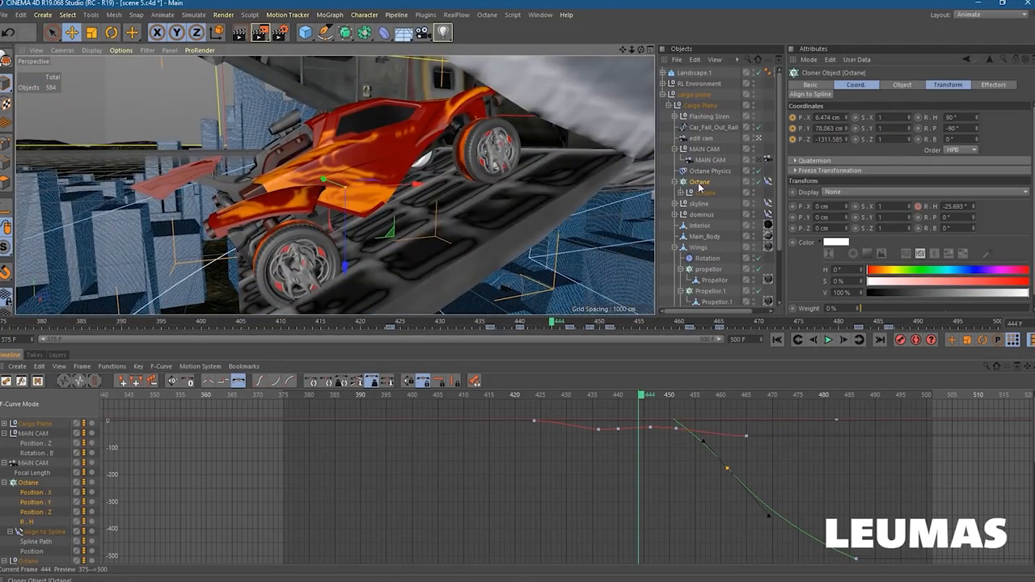
pyautogui.click(856, 84)
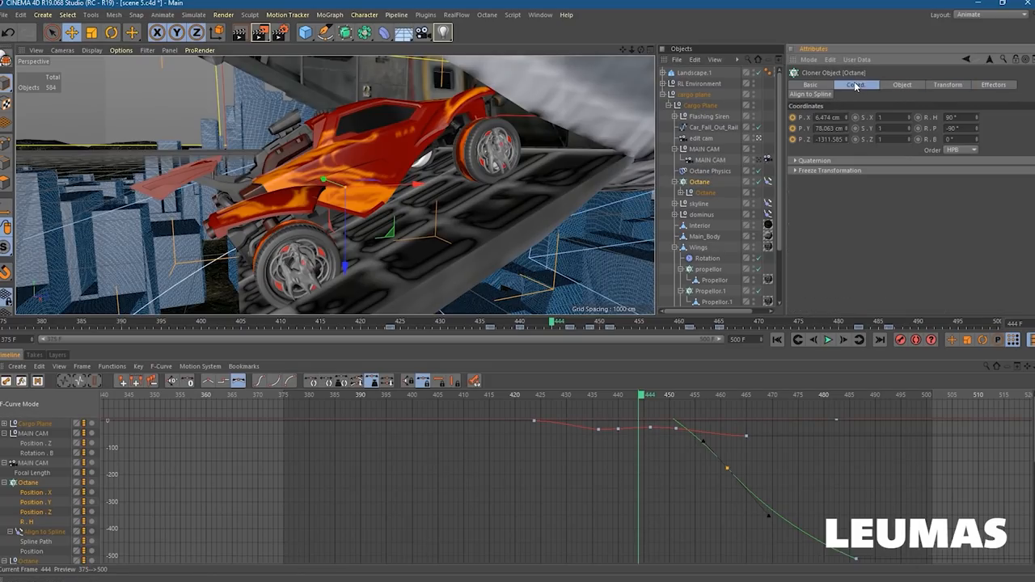
pyautogui.moveTo(946, 105)
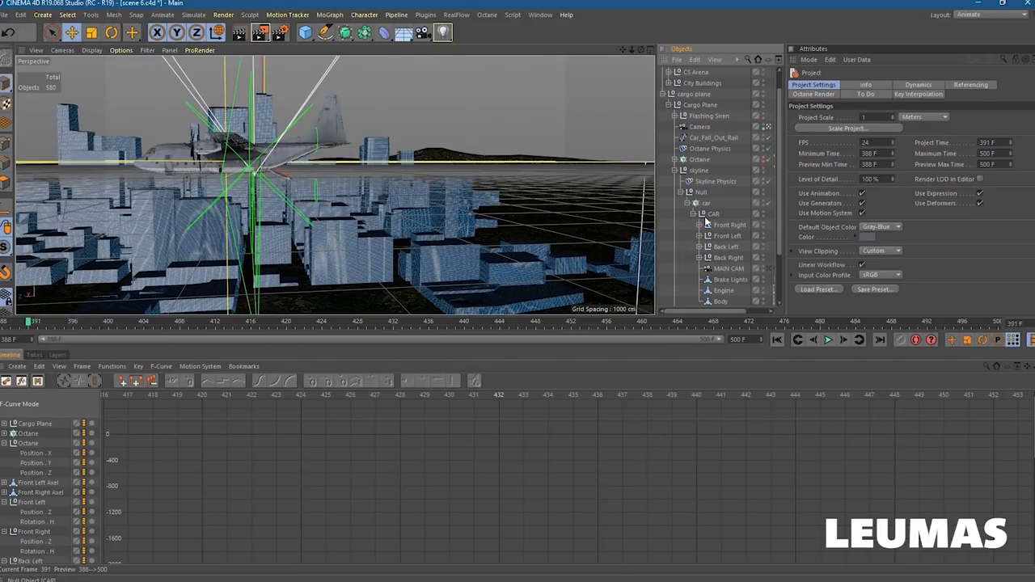
# - Scrub scene 6's car crash from frame 407 through 432 and beyond
pyautogui.click(699, 192)
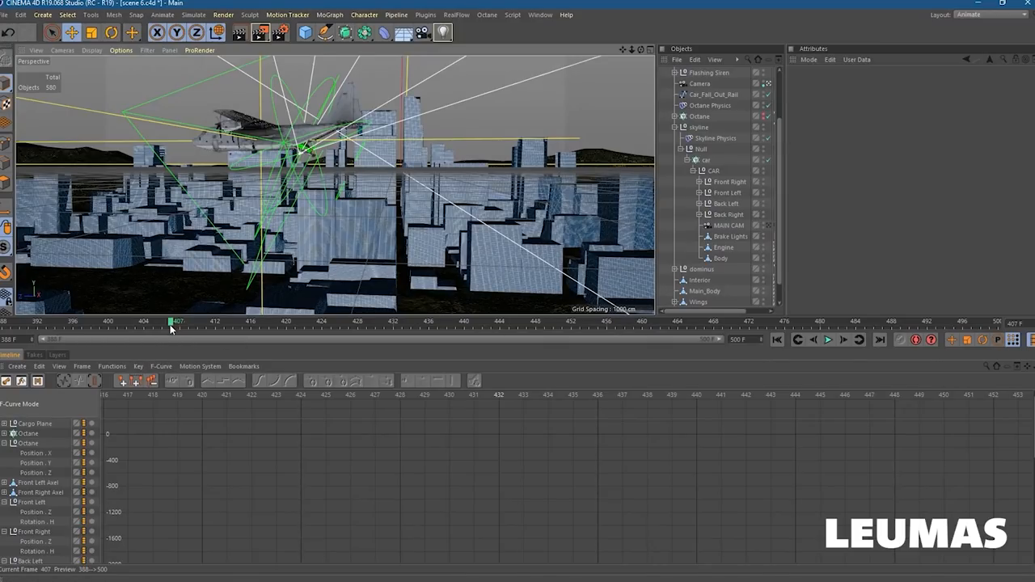
pyautogui.moveTo(170, 321); pyautogui.dragTo(232, 321)
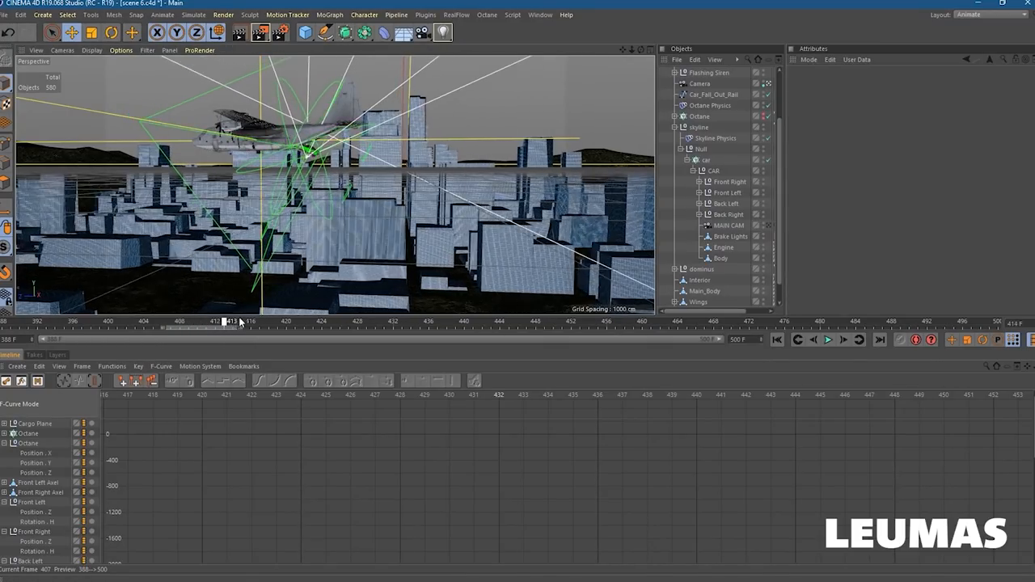
pyautogui.moveTo(231, 322); pyautogui.dragTo(294, 321)
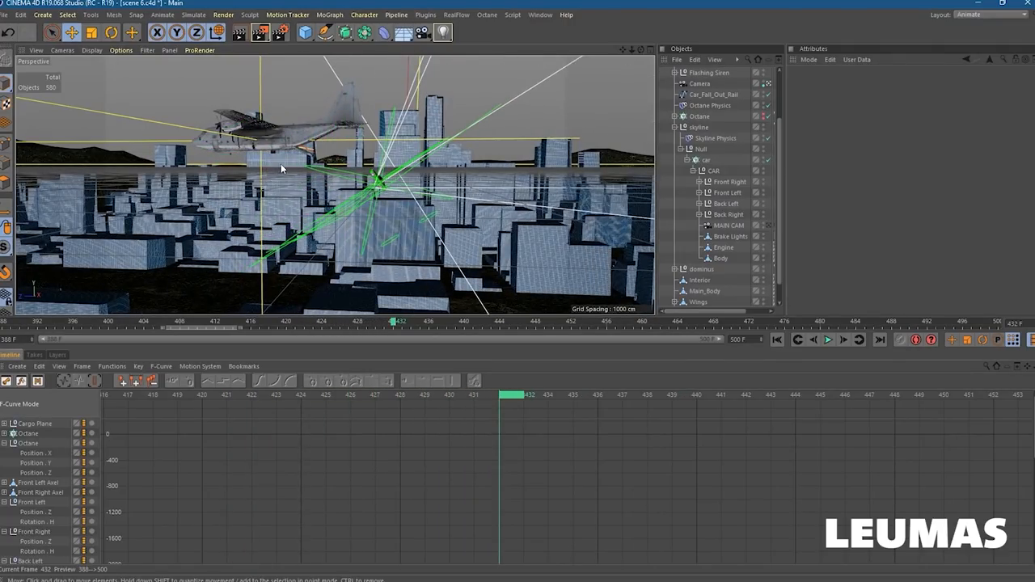
pyautogui.moveTo(396, 325)
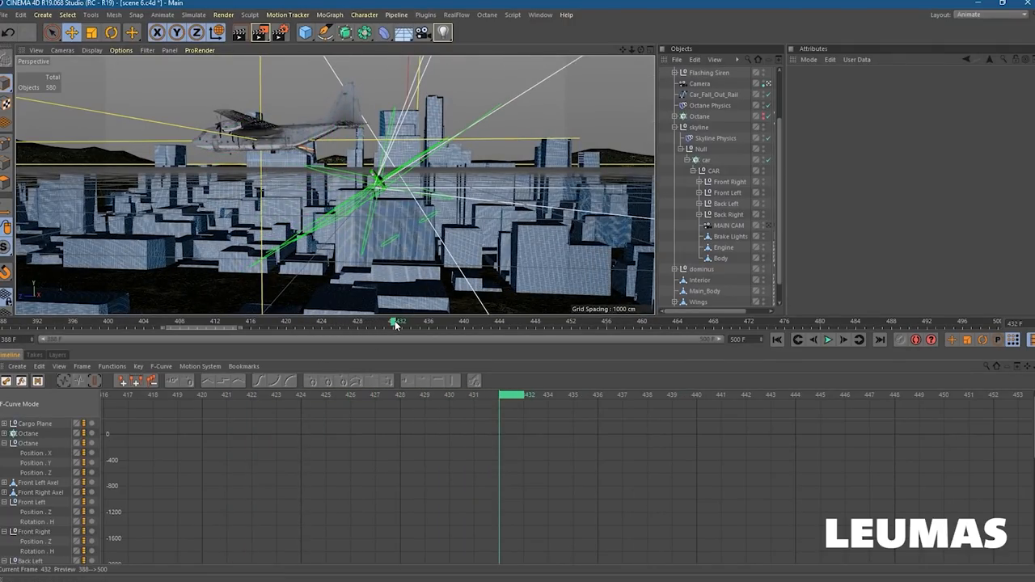
pyautogui.moveTo(396, 322); pyautogui.dragTo(507, 322)
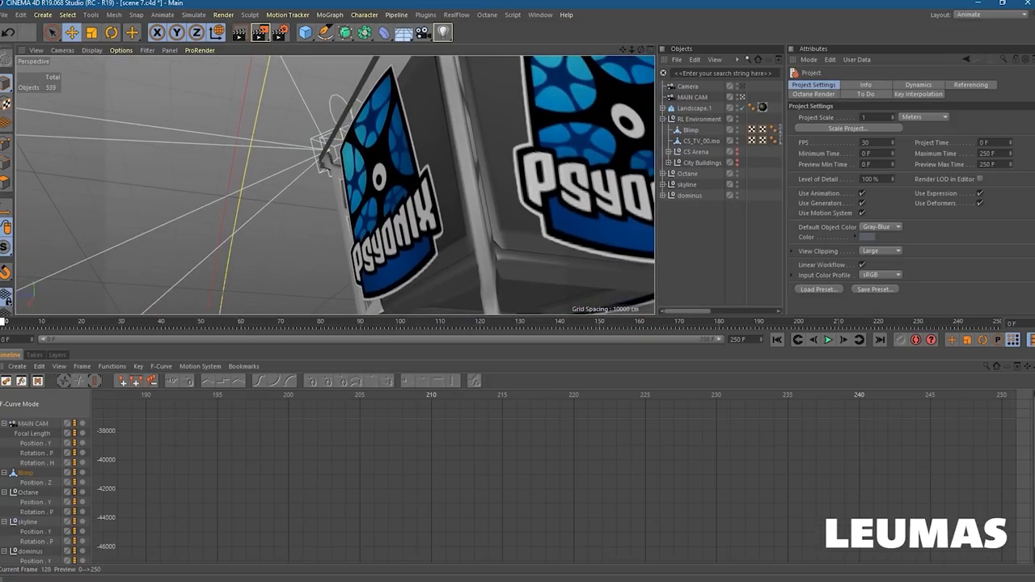
# - Leave the blimp scene and bring up the big tv asset folder
pyautogui.click(827, 340)
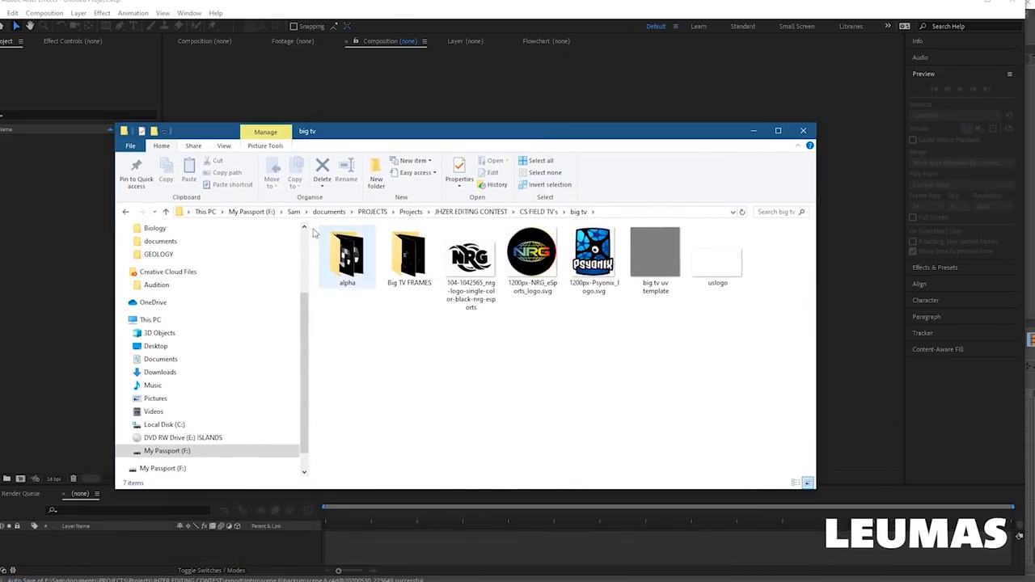
# - Open the alpha folder and scroll through its frame sequence images
pyautogui.click(345, 255)
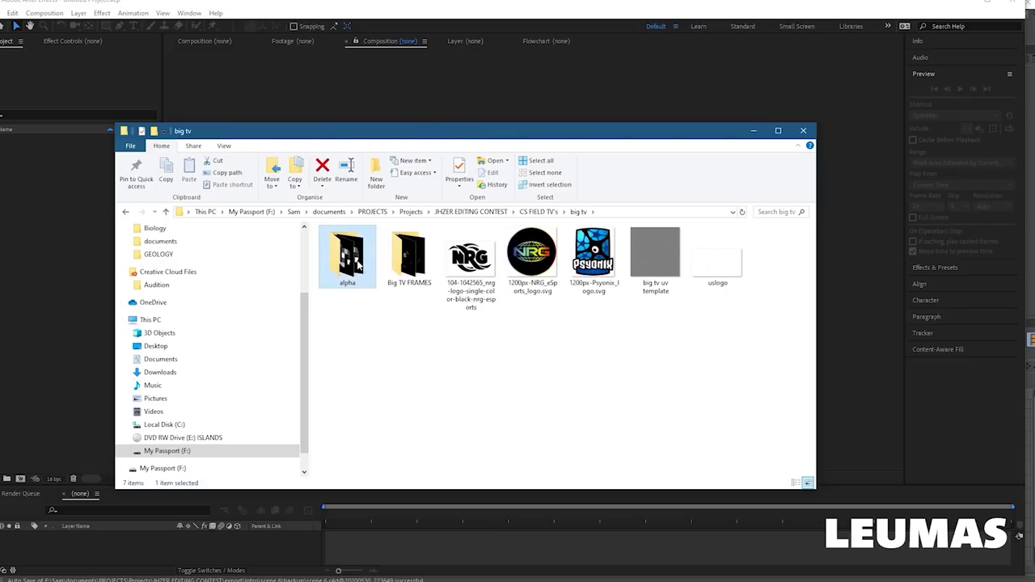
pyautogui.doubleClick(346, 251)
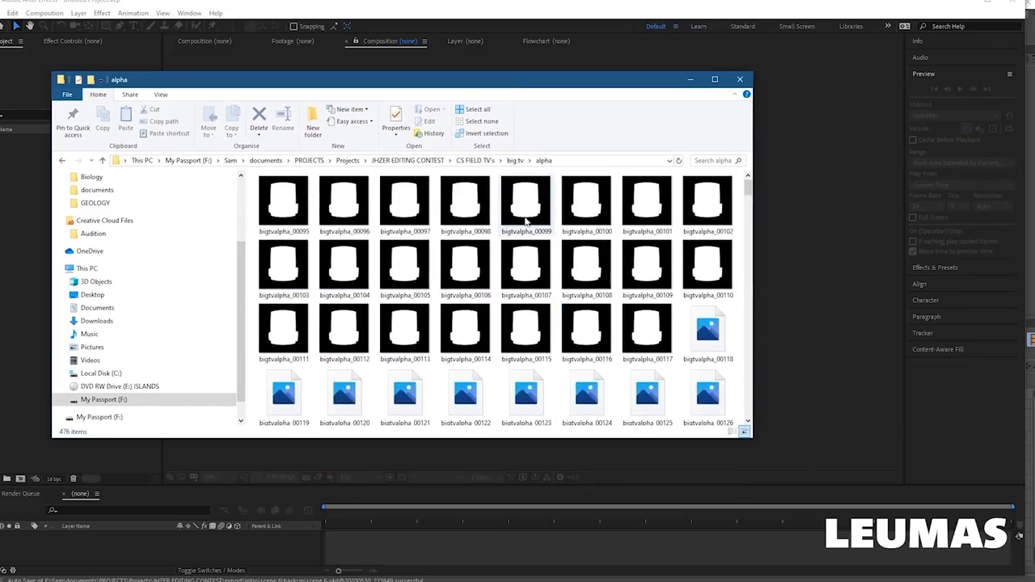
pyautogui.scroll(-3)
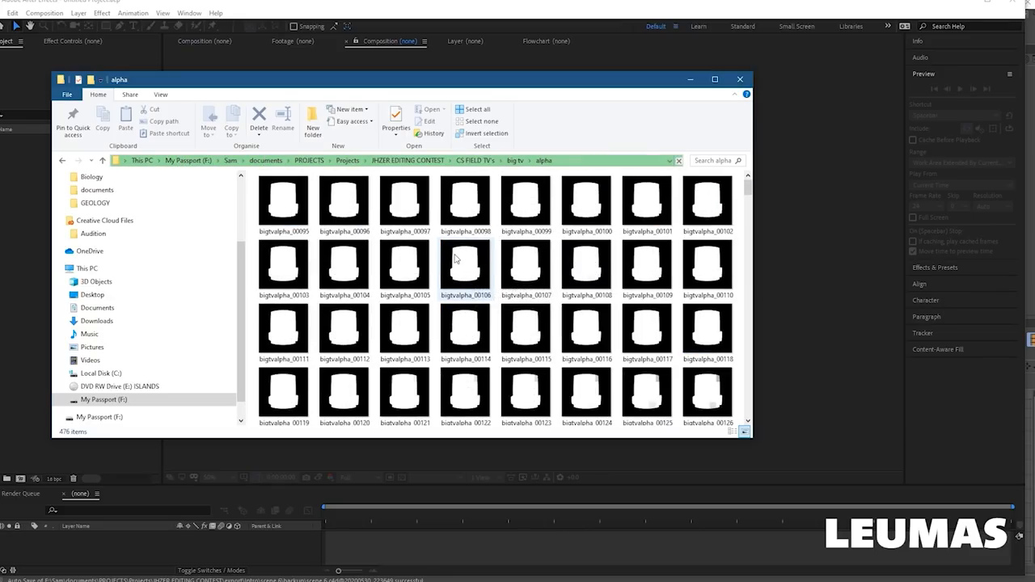
pyautogui.scroll(-3)
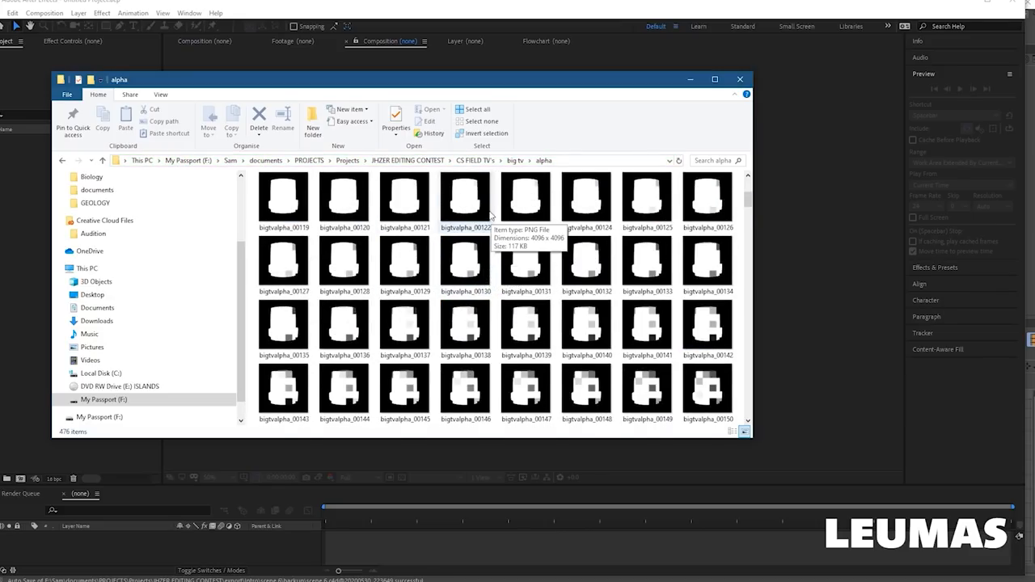
pyautogui.scroll(-3)
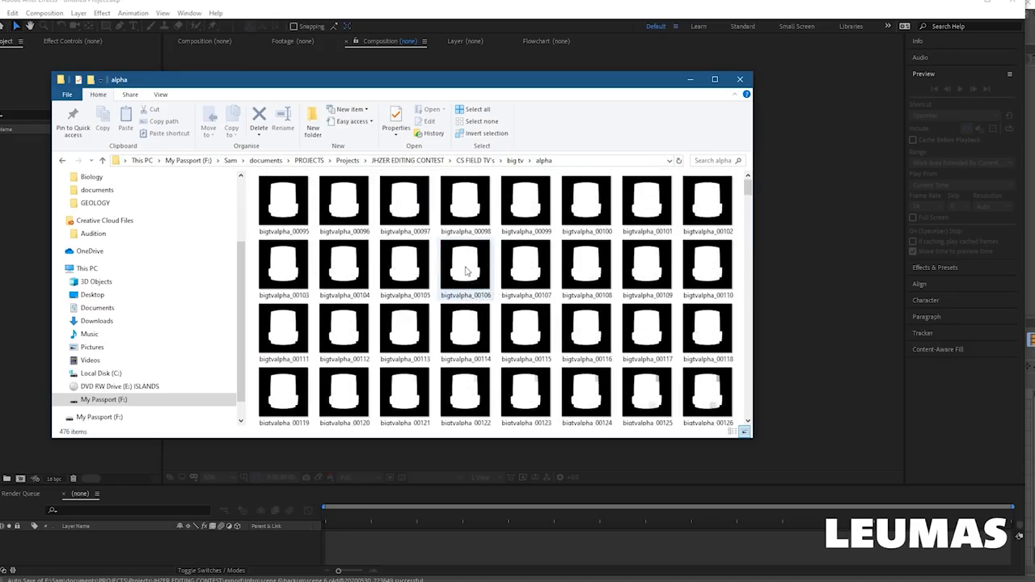
pyautogui.scroll(-3)
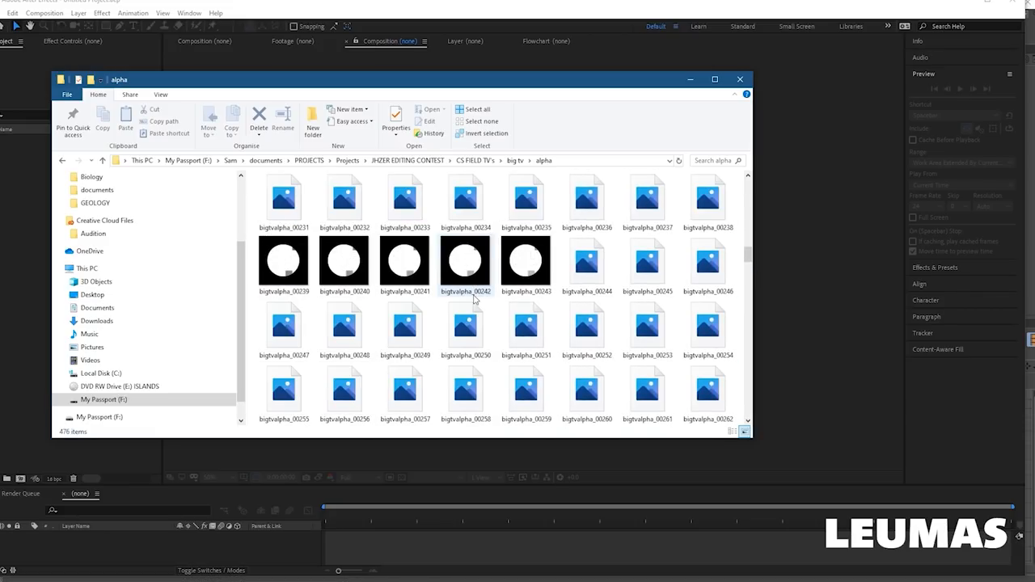
pyautogui.scroll(-3)
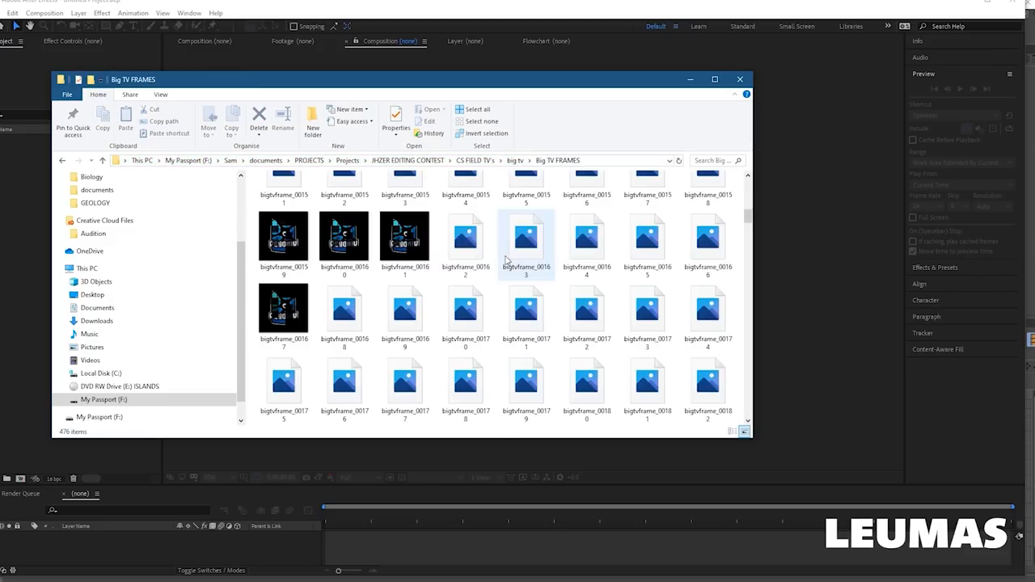
pyautogui.scroll(-3)
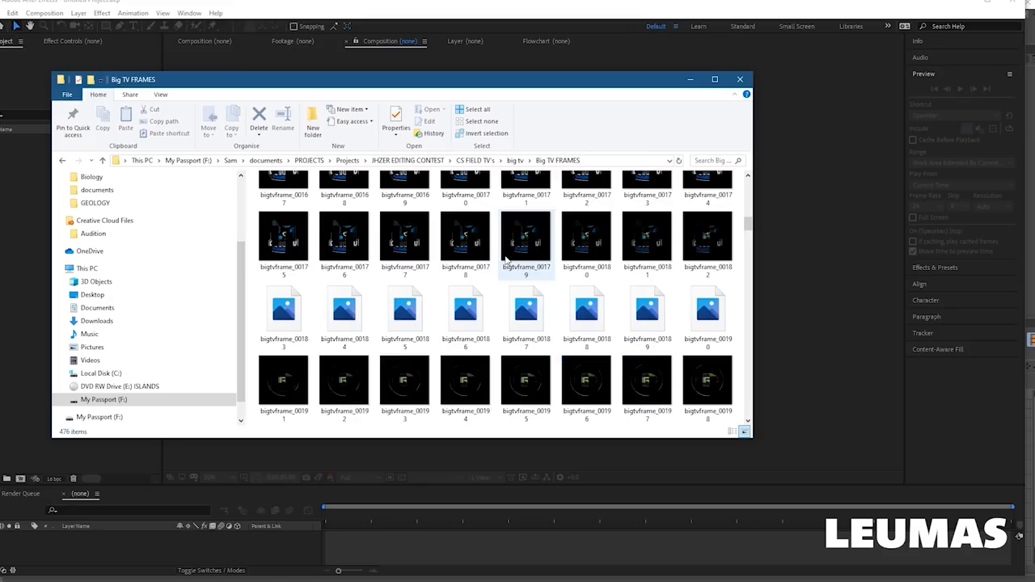
pyautogui.scroll(-3)
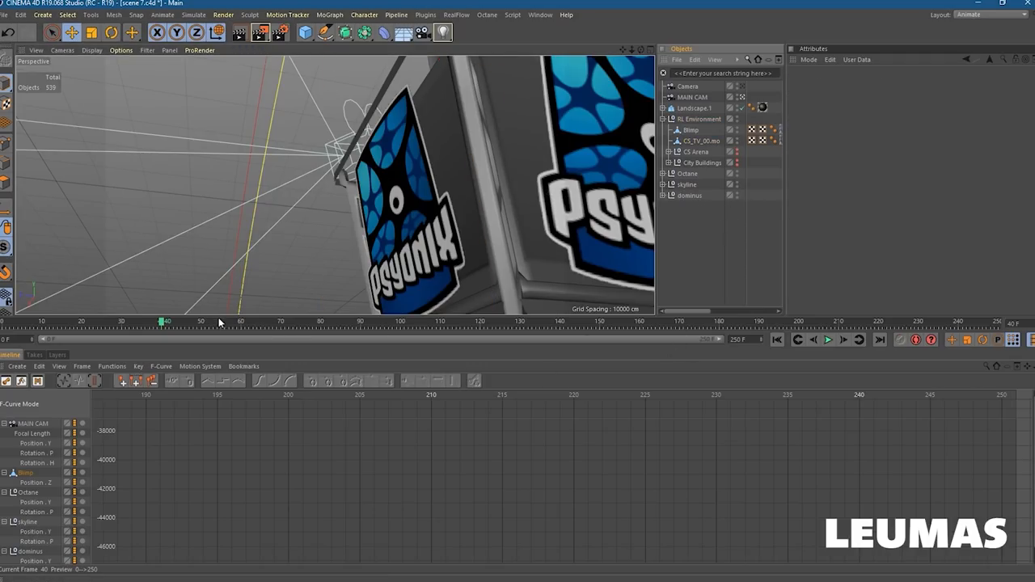
# - Scrub scene 7's blimp shot, then switch to scene 8 v2.c4d
pyautogui.moveTo(163, 322); pyautogui.dragTo(461, 321)
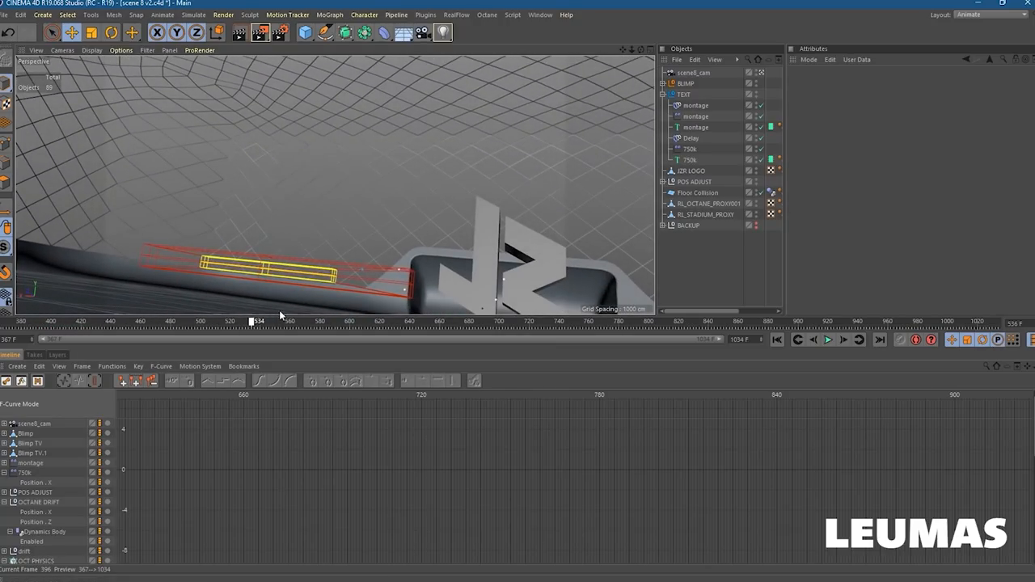
# - Scrub past the car under the logo, the 750K MONTAGE title and the drift
pyautogui.moveTo(259, 321); pyautogui.dragTo(323, 322)
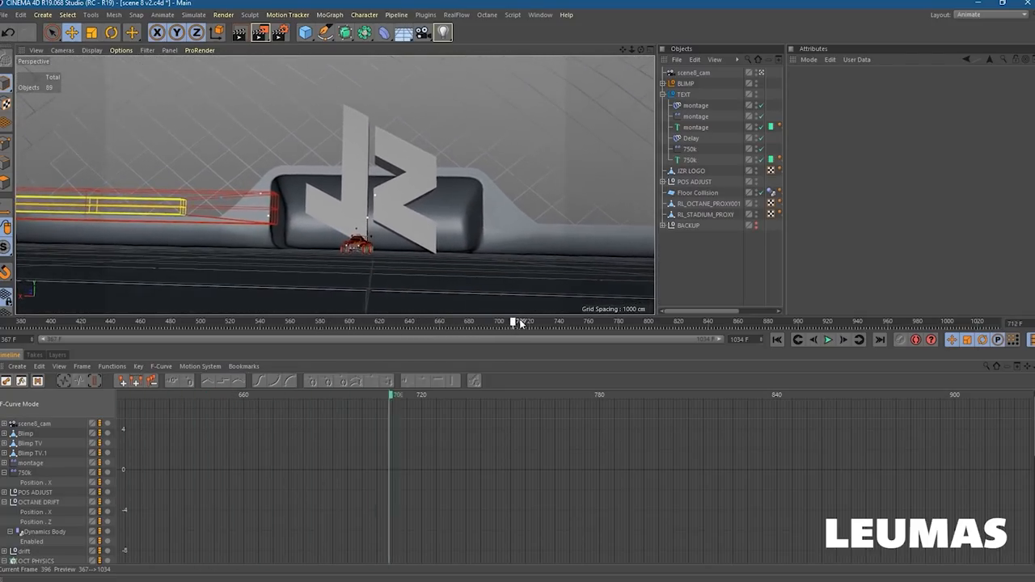
pyautogui.moveTo(517, 321); pyautogui.dragTo(806, 321)
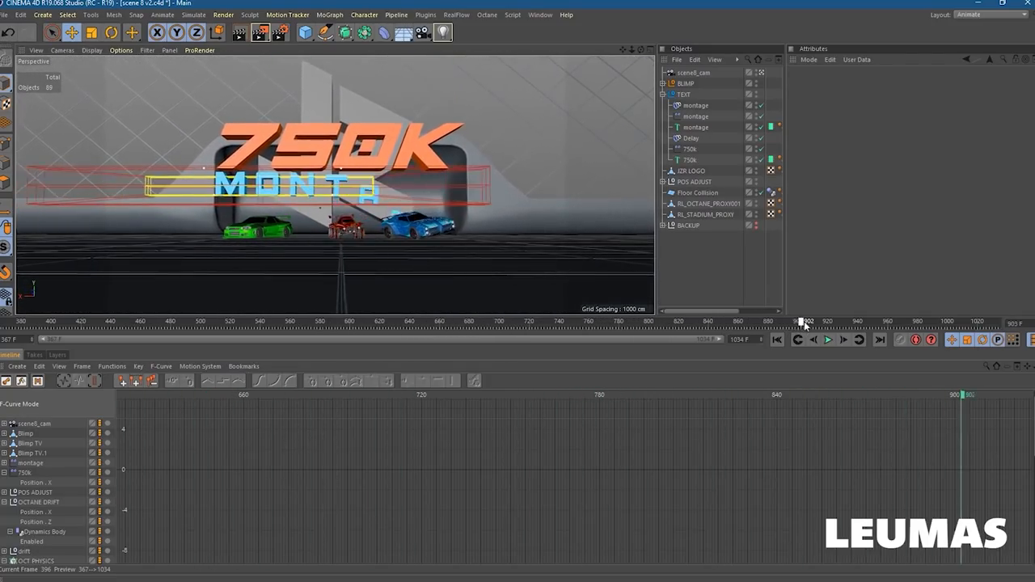
pyautogui.moveTo(806, 321); pyautogui.dragTo(985, 321)
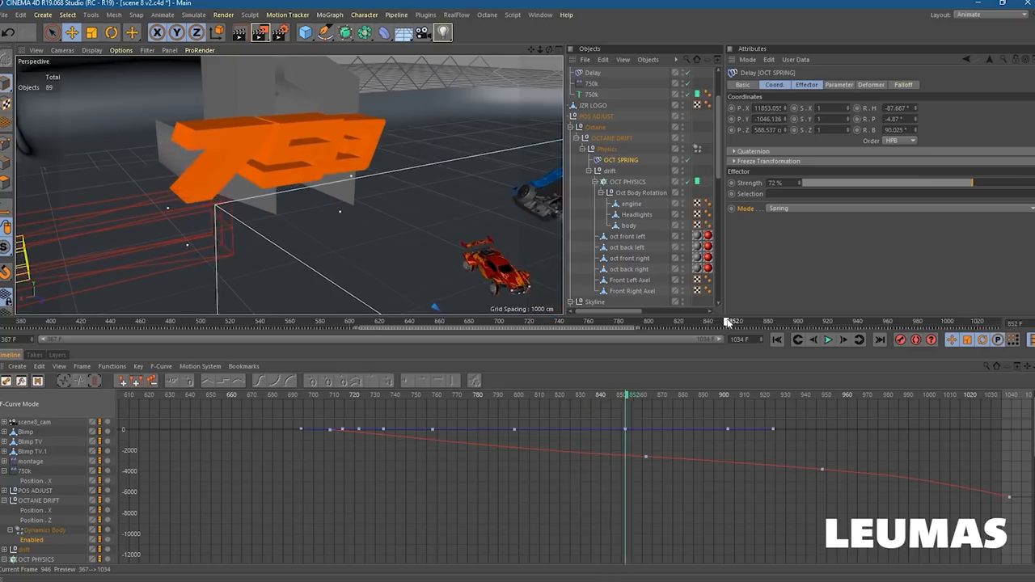
pyautogui.click(847, 321)
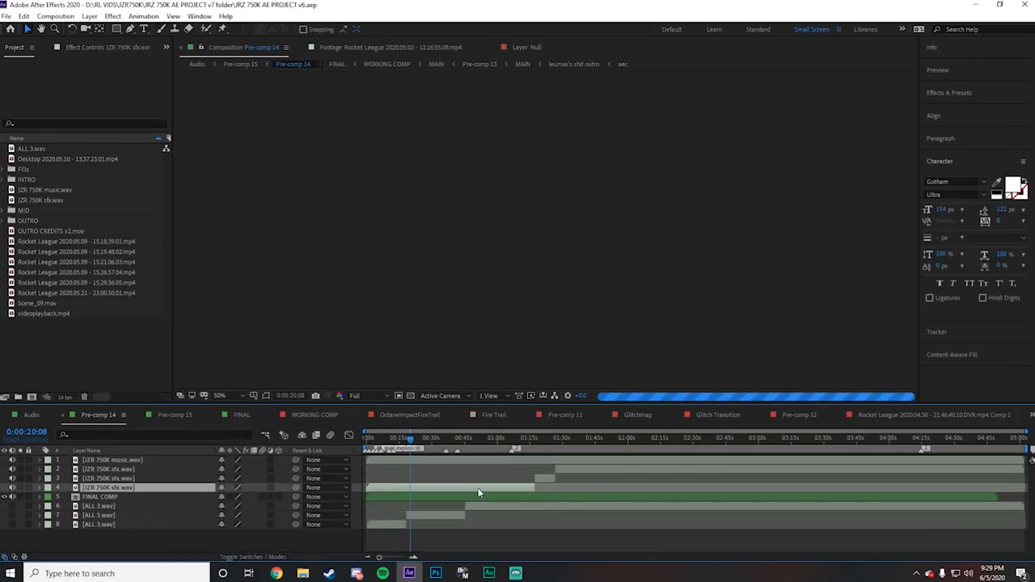
# - Open the WORKING COMP timeline, scroll its layers and maximize the panel
pyautogui.click(314, 415)
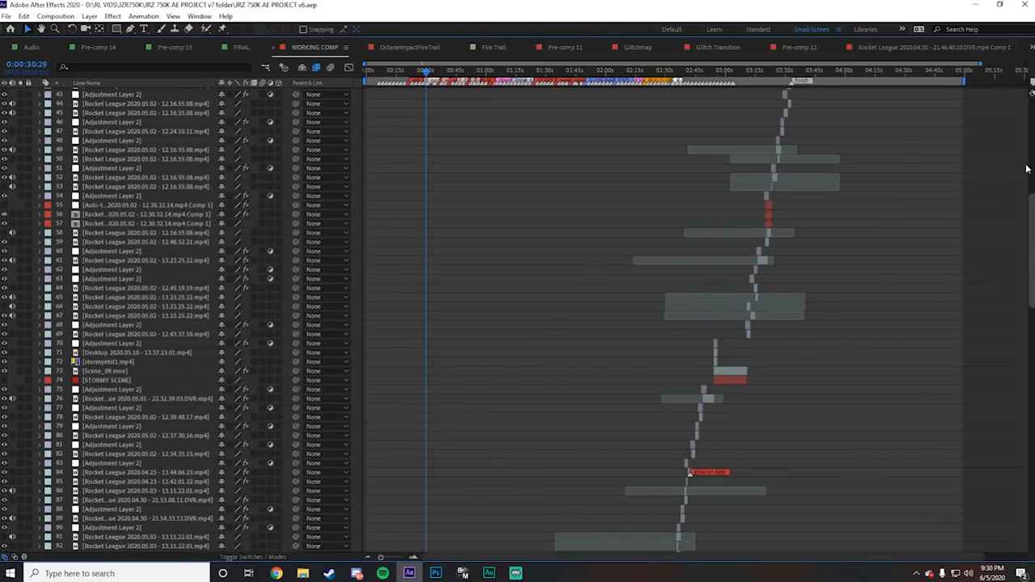
pyautogui.scroll(-3)
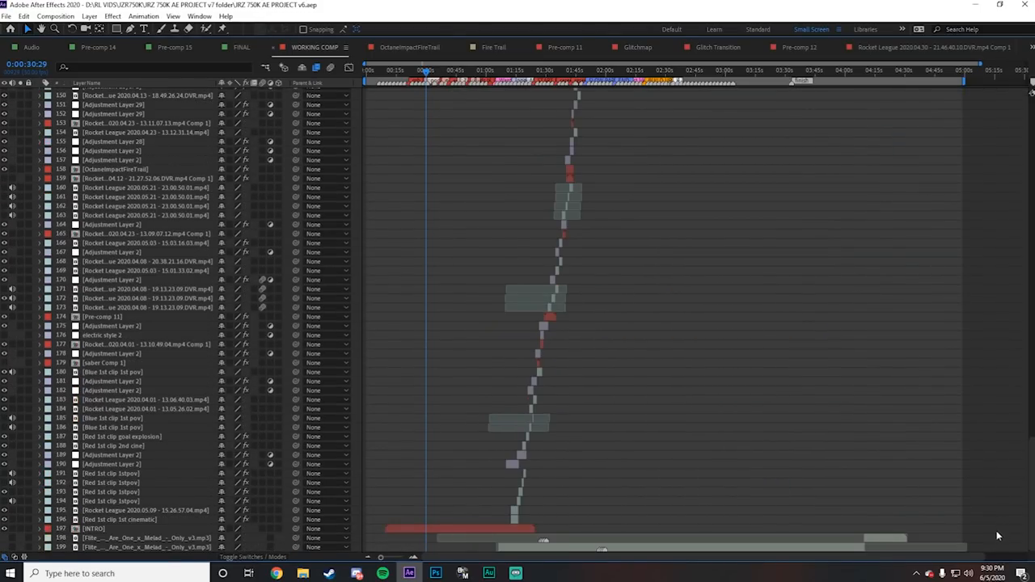
pyautogui.click(240, 47)
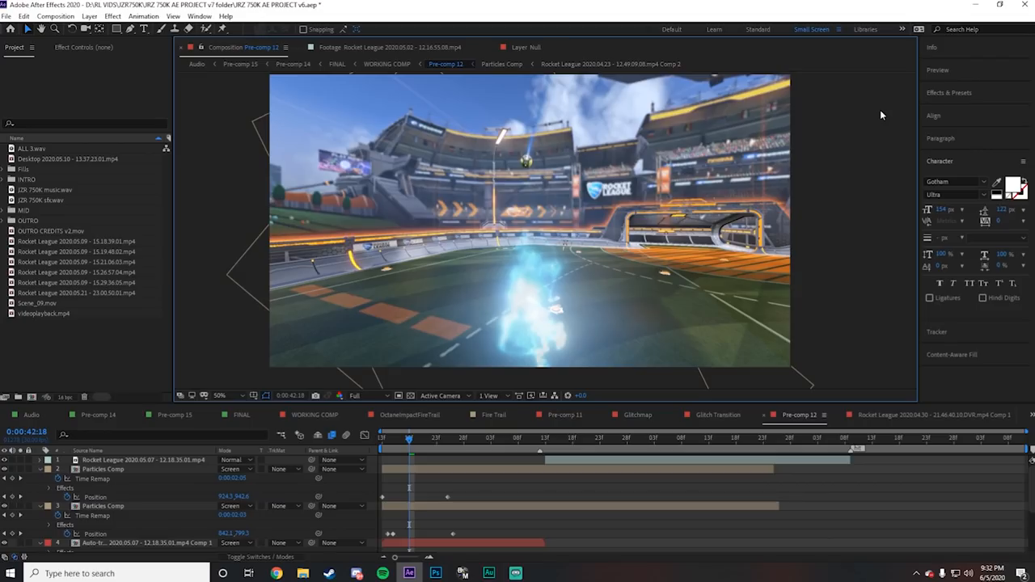
pyautogui.moveTo(924, 132)
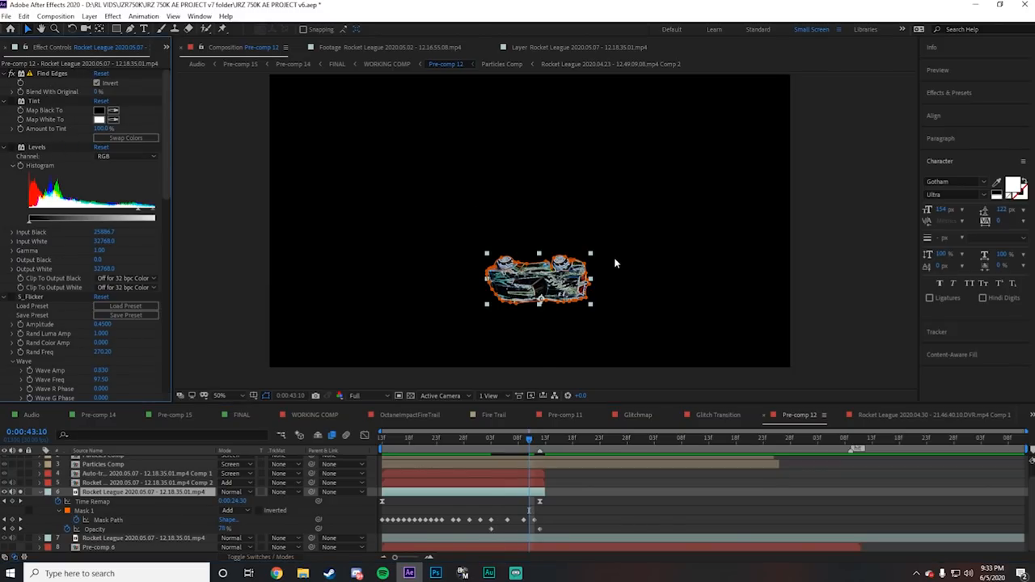
pyautogui.click(218, 396)
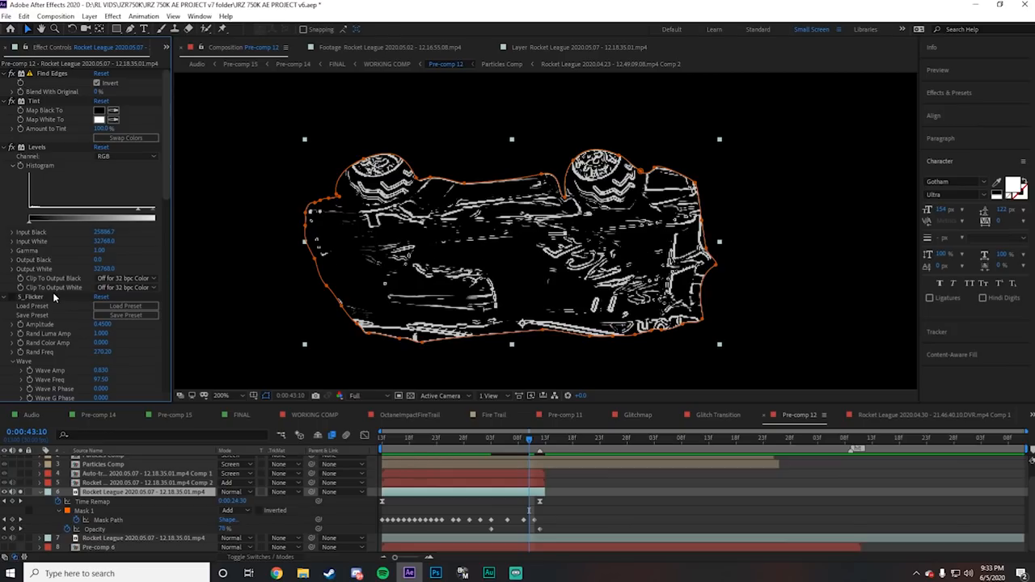
pyautogui.scroll(-3)
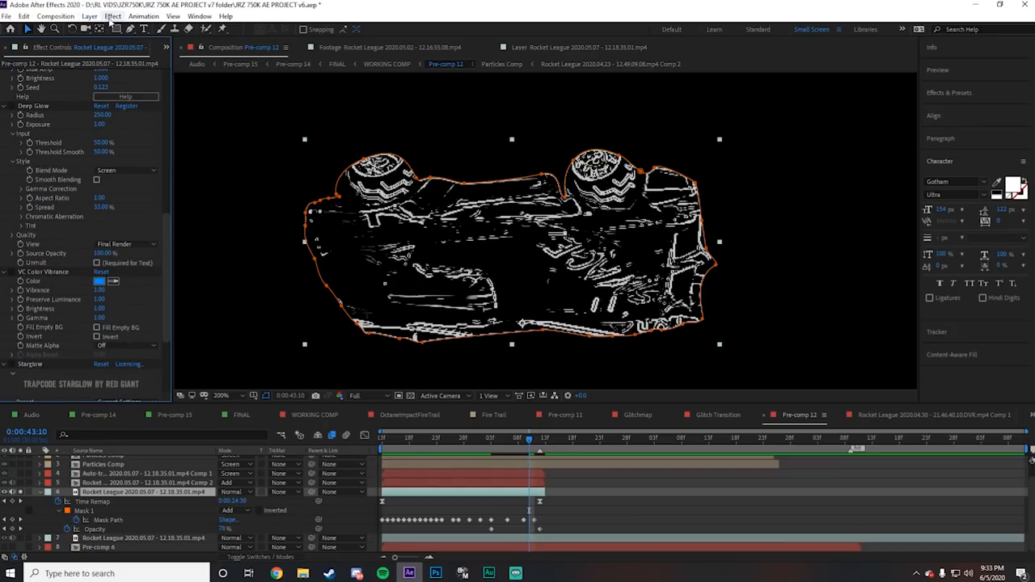
pyautogui.click(89, 16)
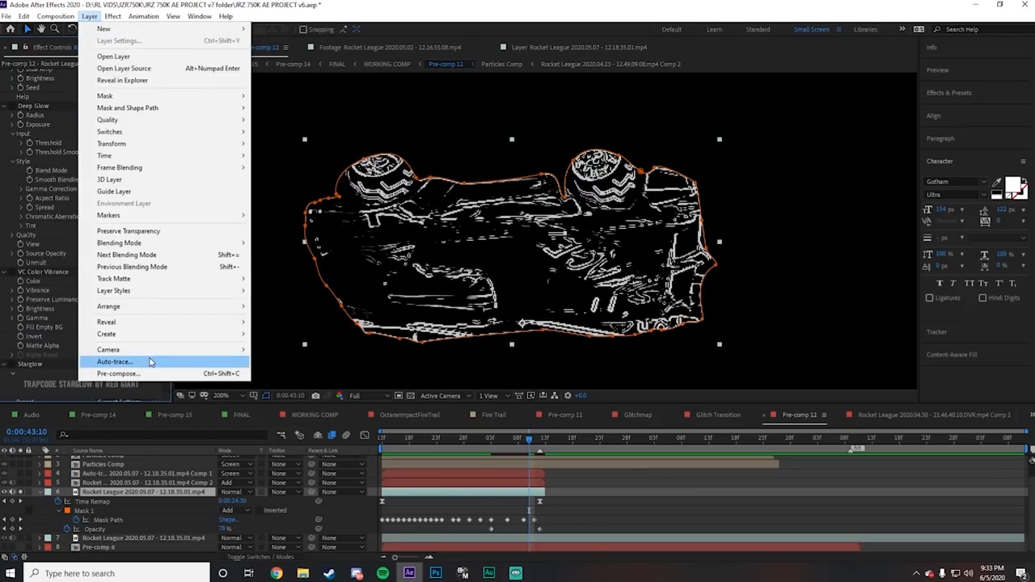
pyautogui.click(114, 363)
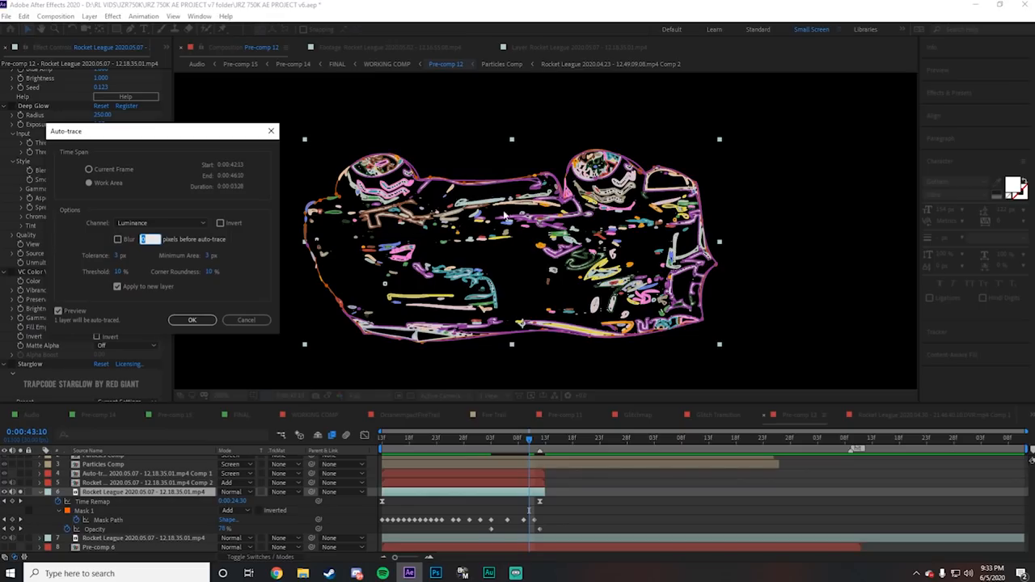
pyautogui.moveTo(601, 287)
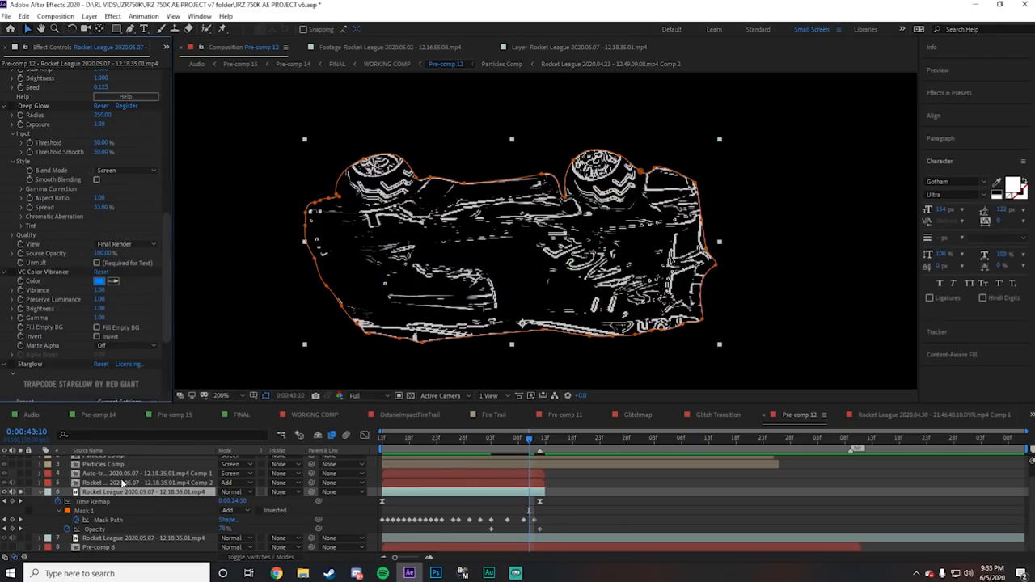
# - Select the Auto-traced car layer, then the original car footage layer in Pre-comp 12
pyautogui.click(109, 473)
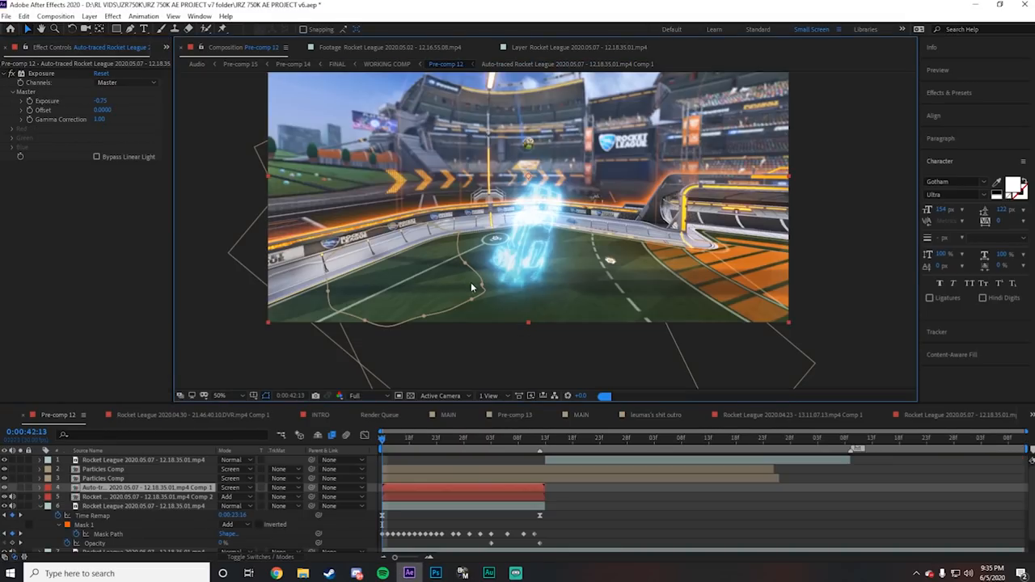
pyautogui.click(142, 460)
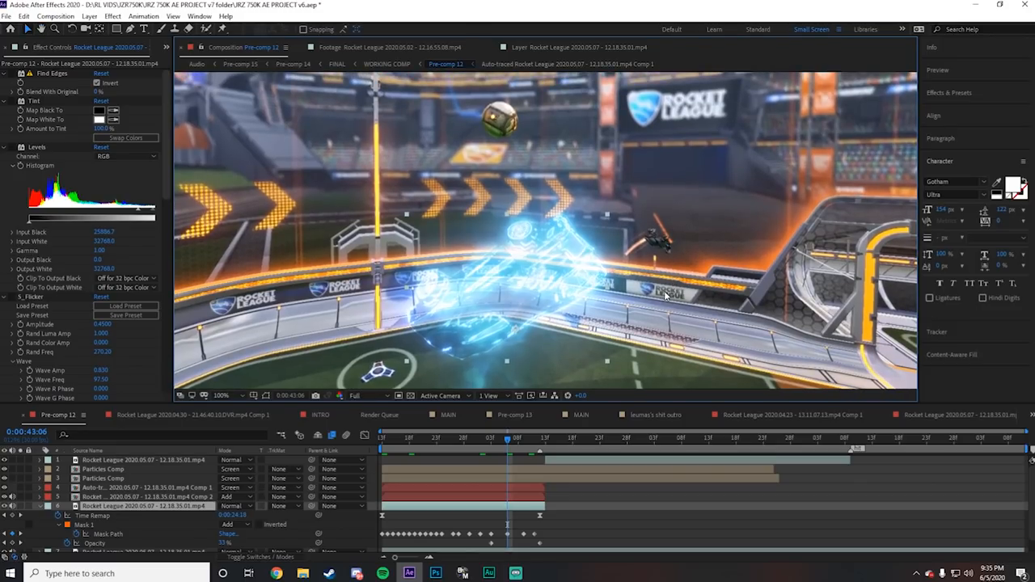
pyautogui.moveTo(548, 350)
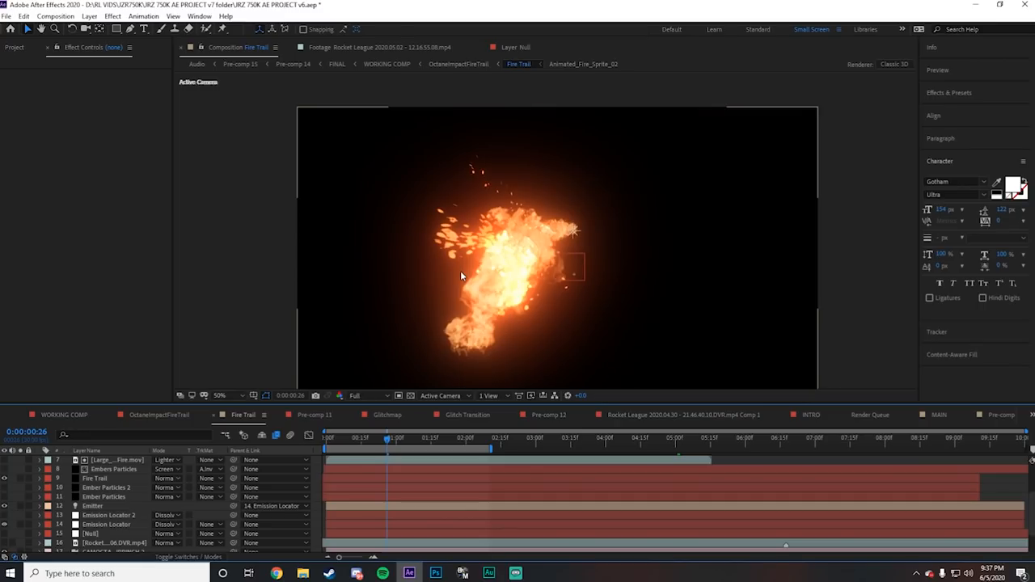
pyautogui.scroll(-3)
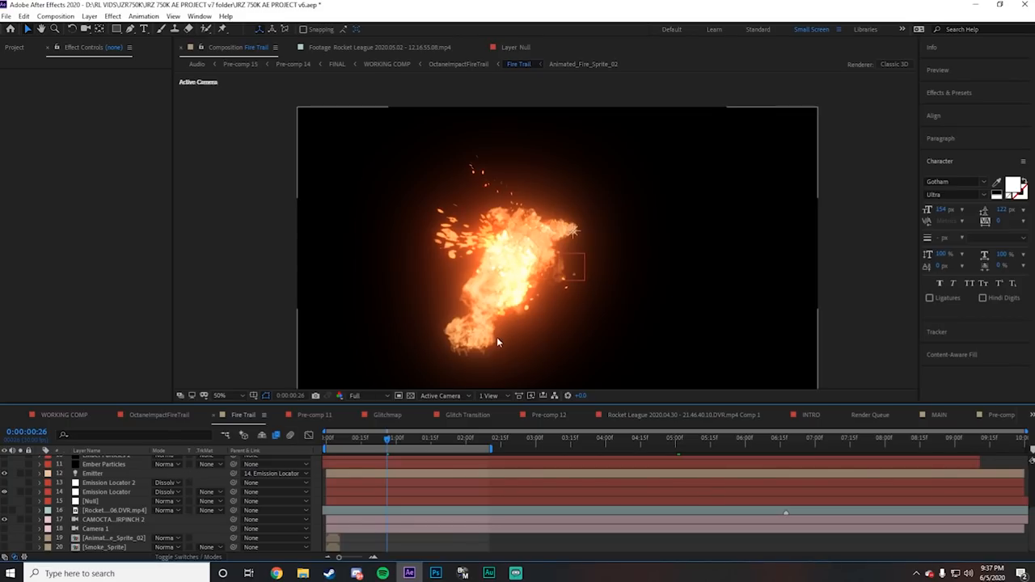
pyautogui.moveTo(558, 284)
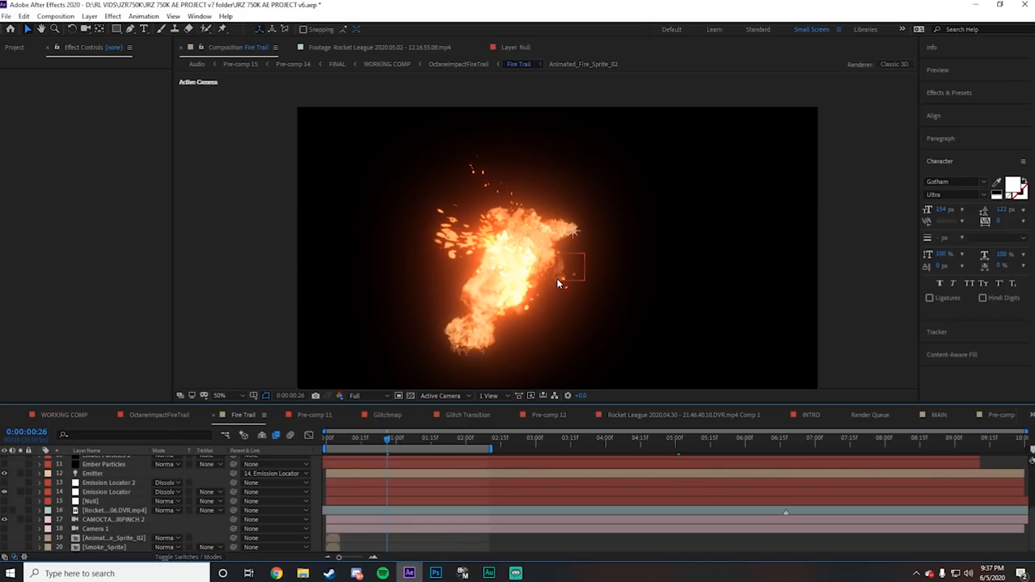
# - Select the Ember Particles layer in Pre-comp 5 and scroll through its effects
pyautogui.click(220, 396)
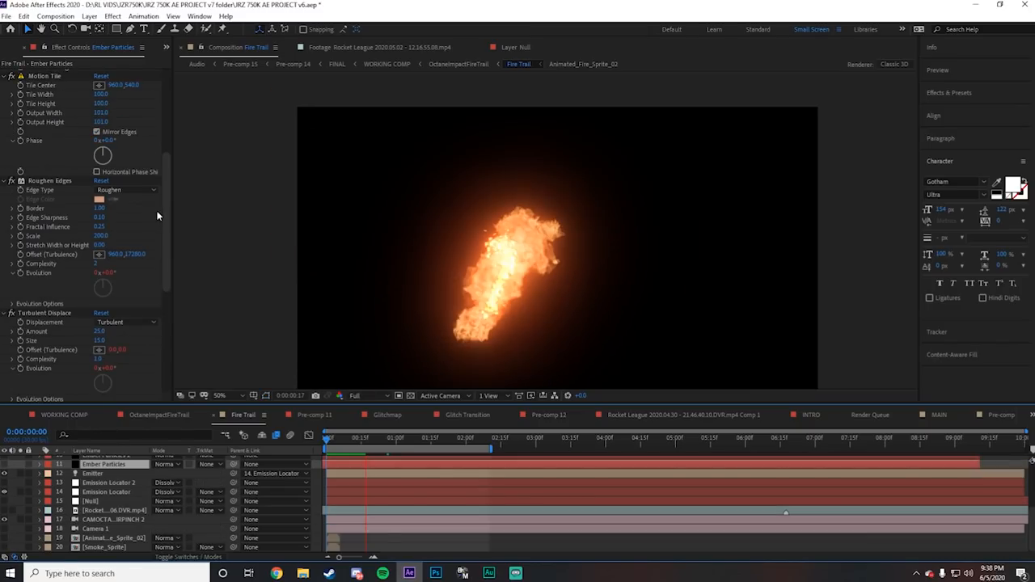
pyautogui.scroll(-3)
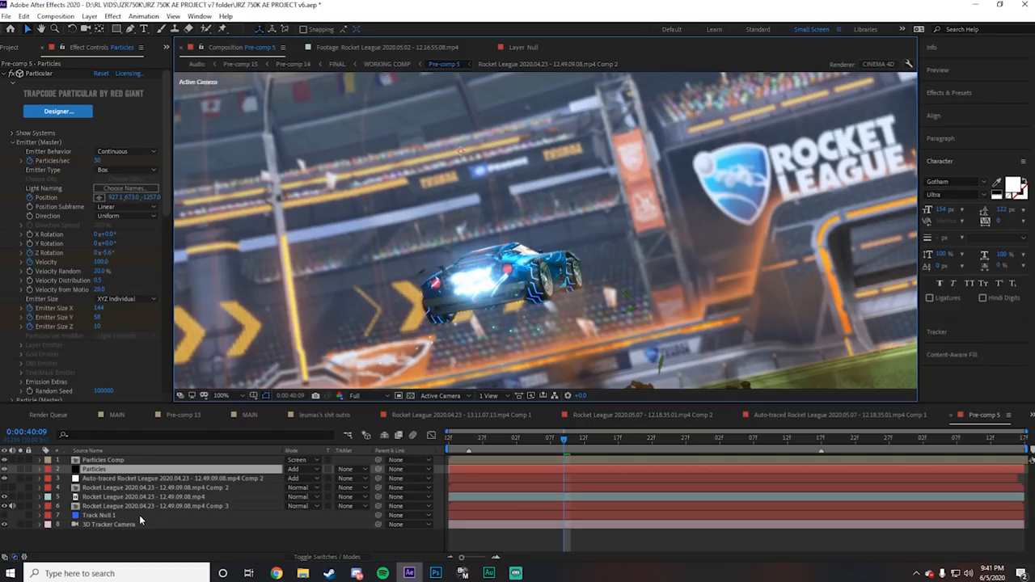
pyautogui.moveTo(162, 478)
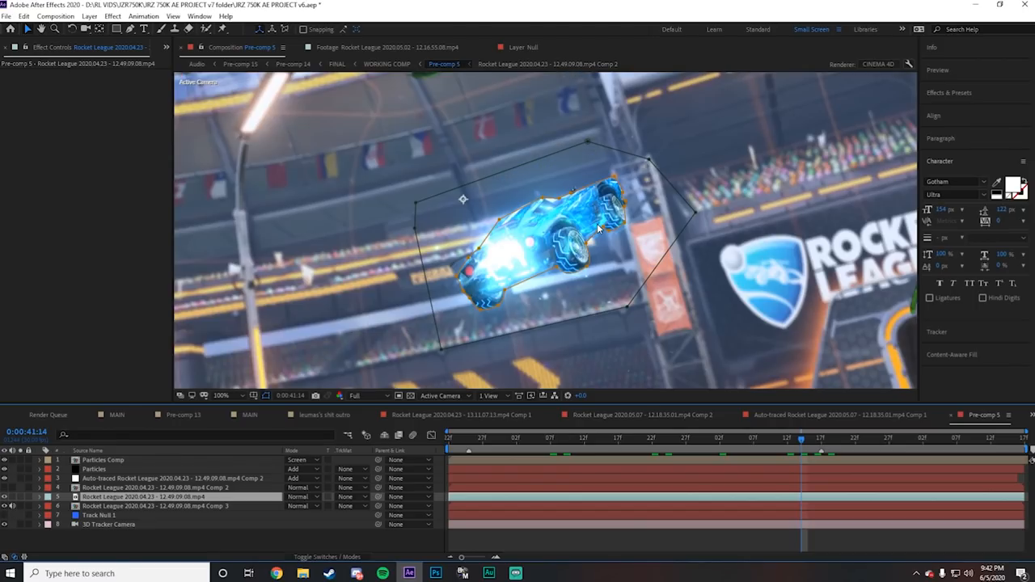
pyautogui.moveTo(689, 165)
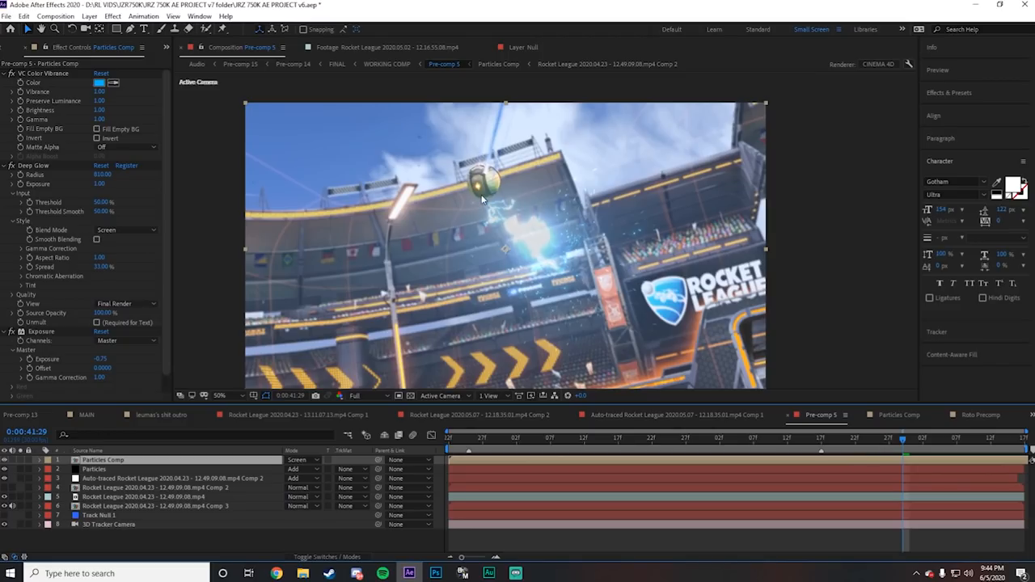
# - Open the WORKING COMP with the green-glowing car clip
pyautogui.click(385, 64)
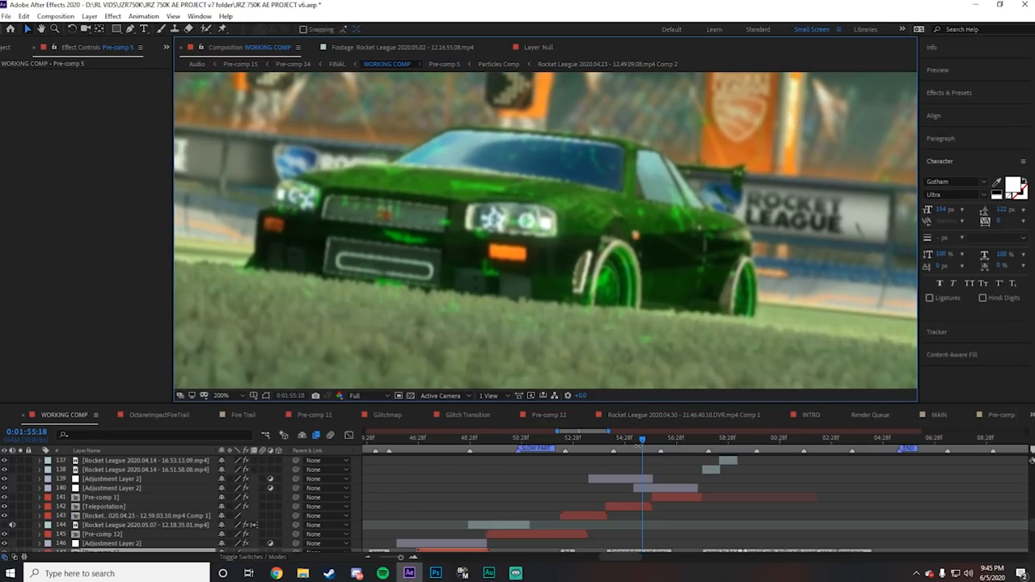
# - Set the Composition preview resolution to Quarter
pyautogui.click(355, 396)
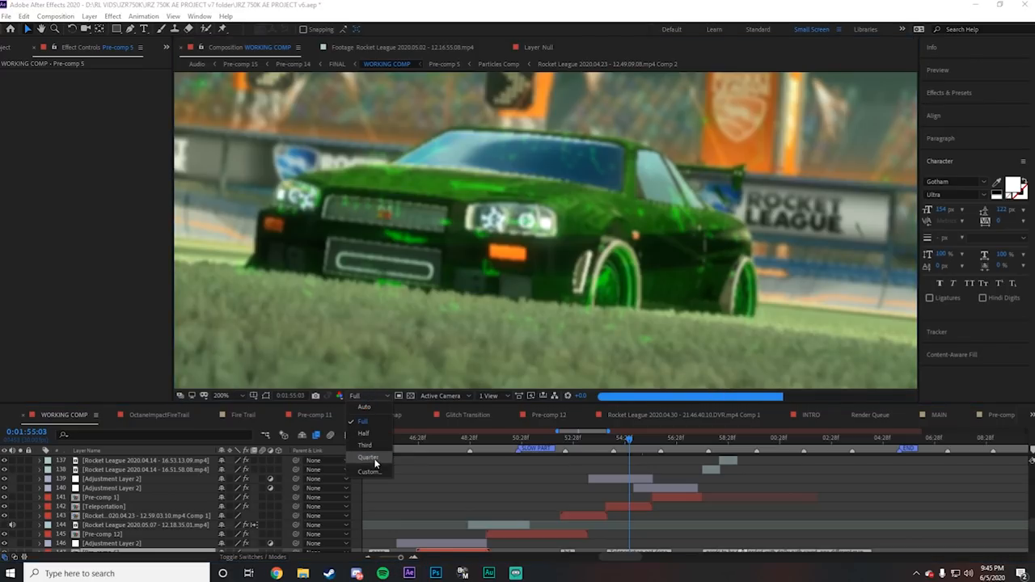
pyautogui.click(371, 455)
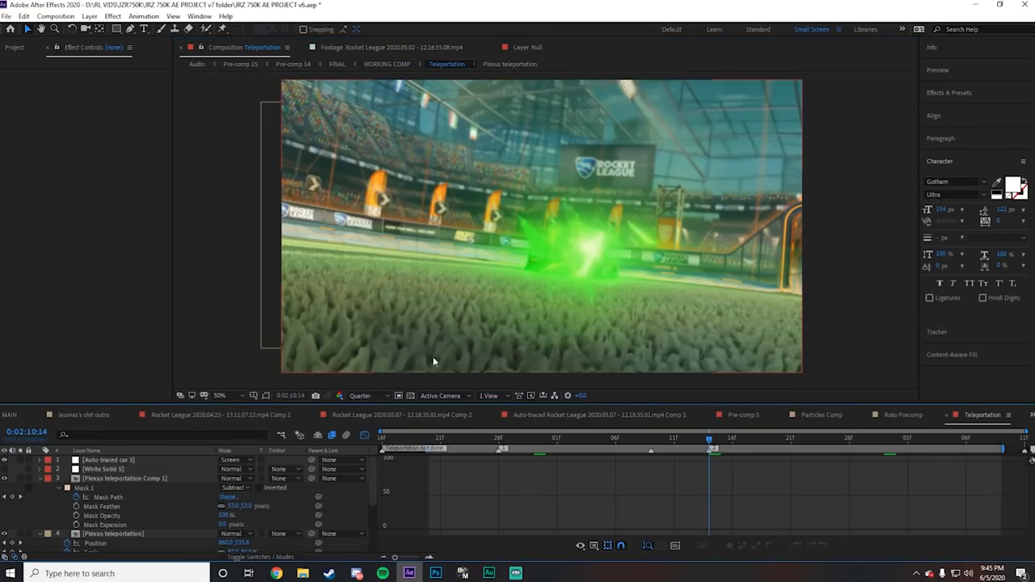
# - Select the Plexus teleportation layer to list its two Deep Glow effects
pyautogui.click(126, 479)
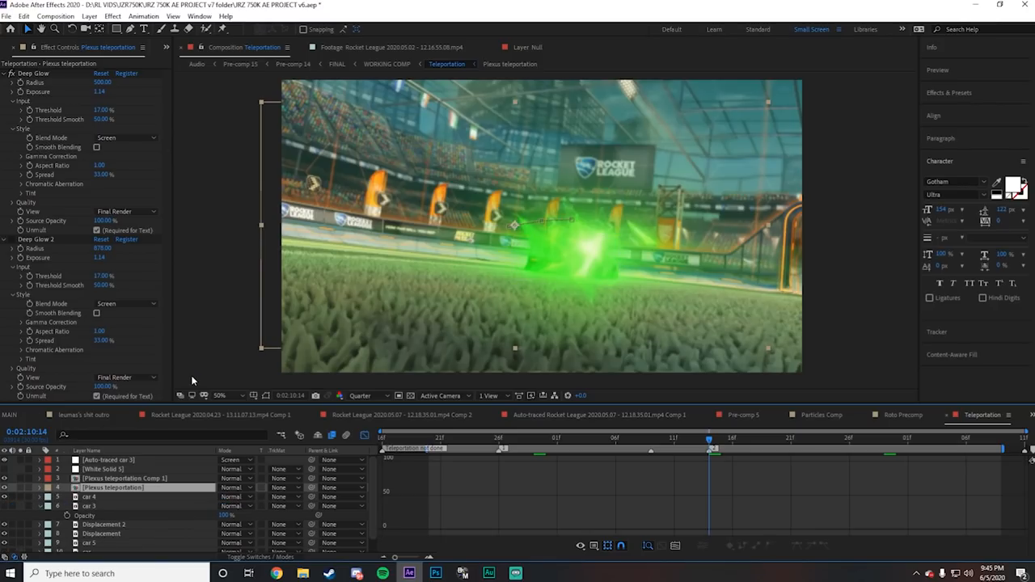
pyautogui.moveTo(517, 344)
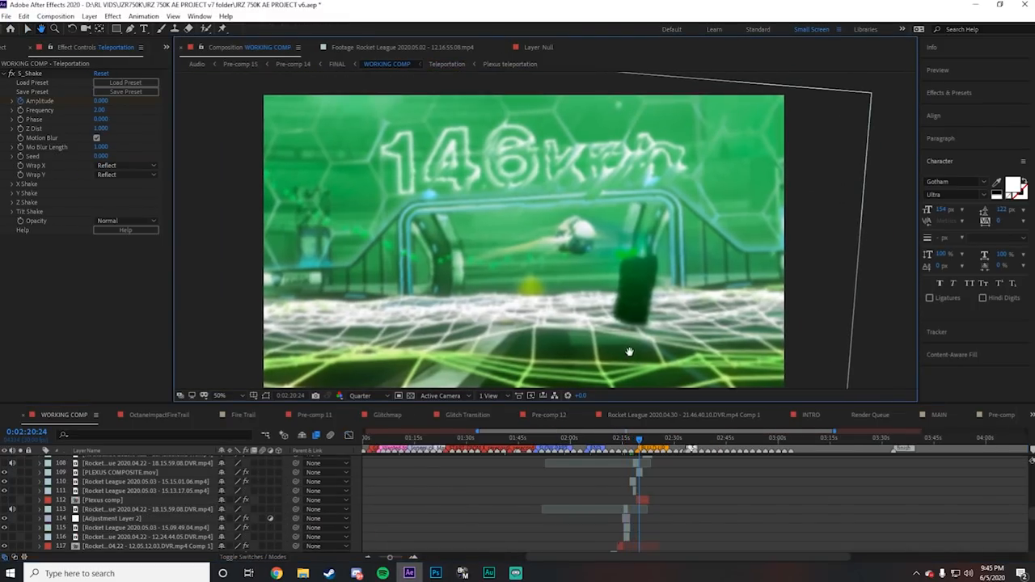
# - Set the preview resolution back to Full
pyautogui.click(372, 395)
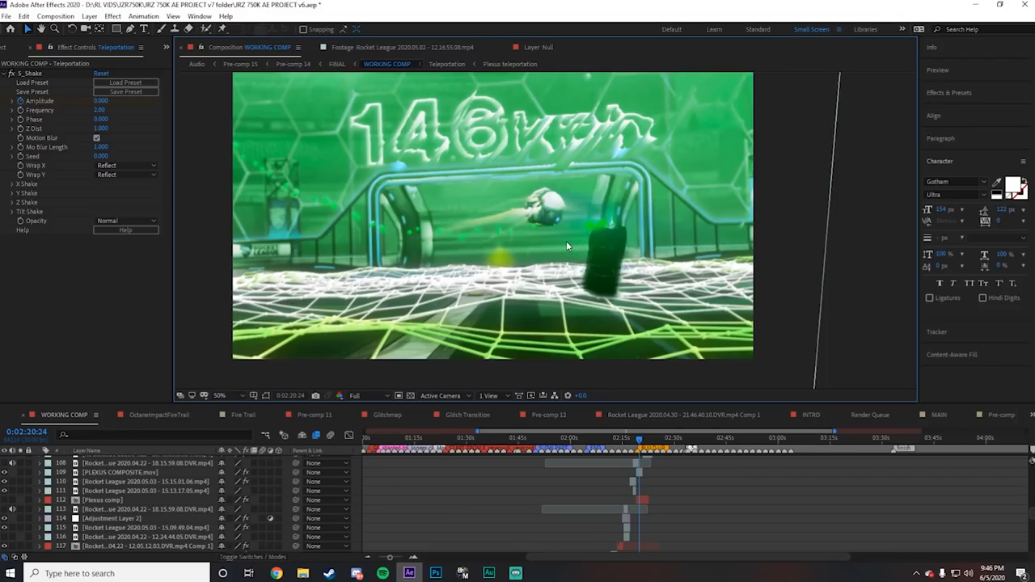
pyautogui.moveTo(583, 203)
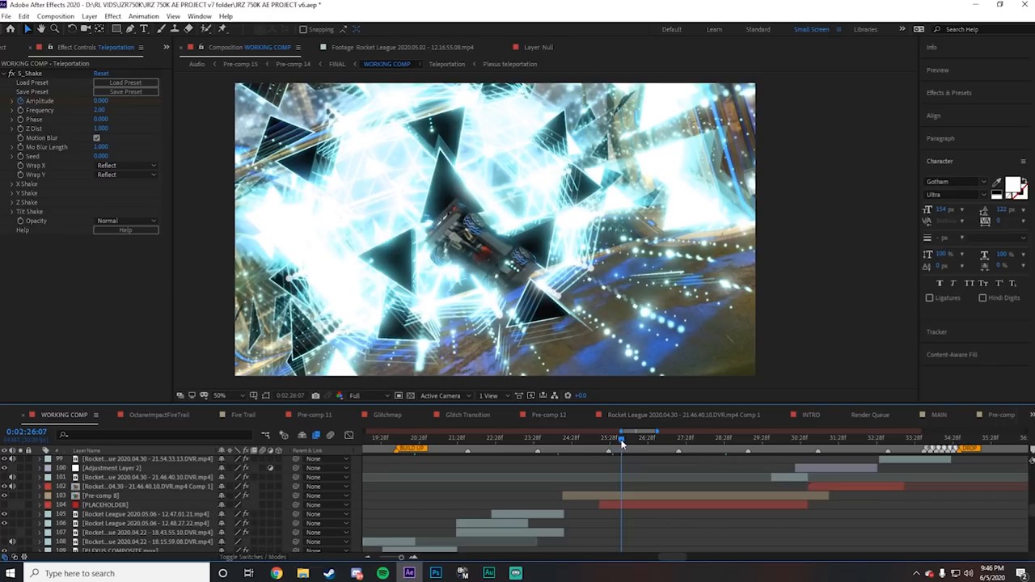
# - Scrub the shattering-triangles transition, then open Pre-comp 6's light-streak composition
pyautogui.moveTo(621, 437); pyautogui.dragTo(643, 437)
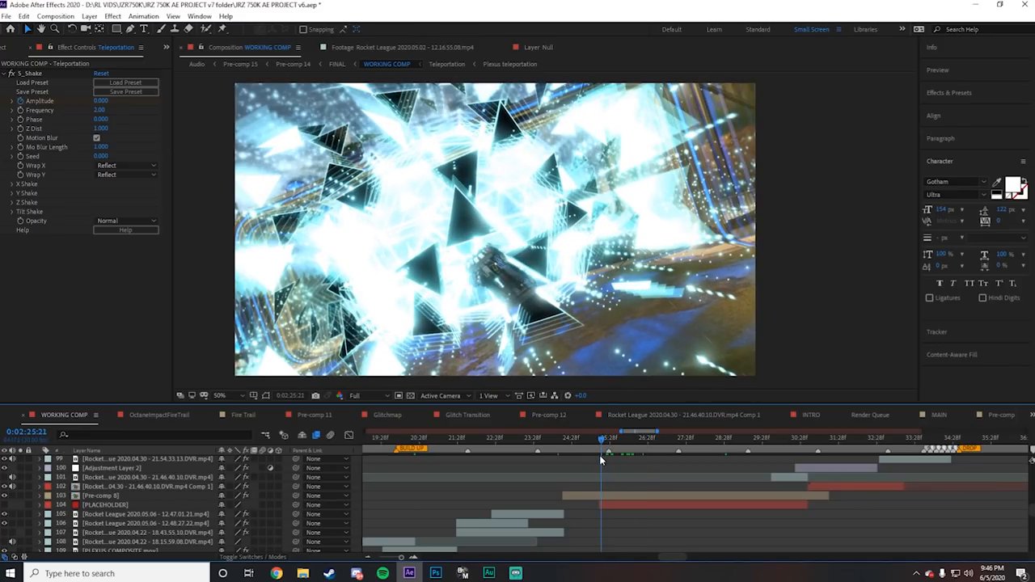
pyautogui.click(546, 438)
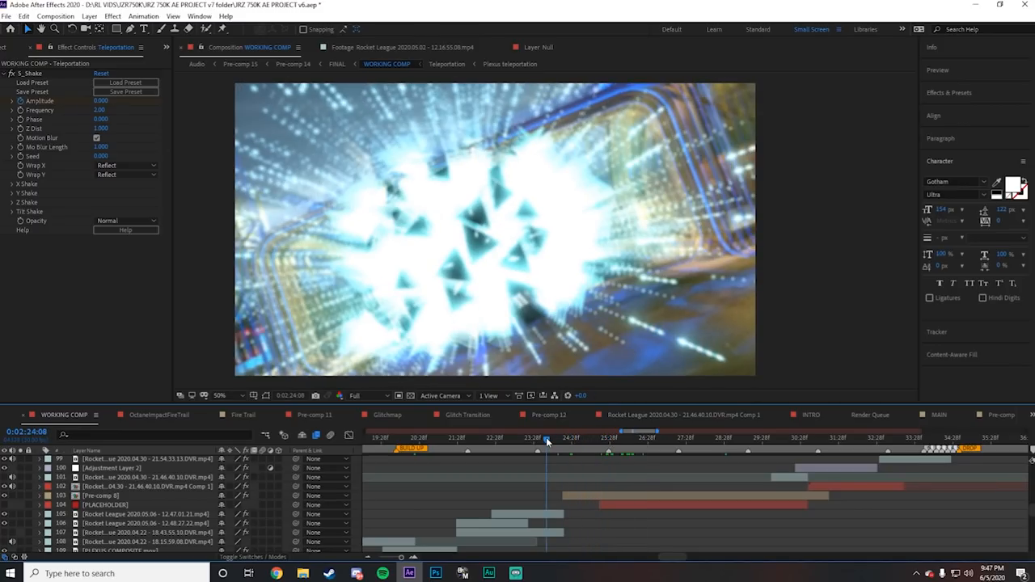
pyautogui.click(547, 440)
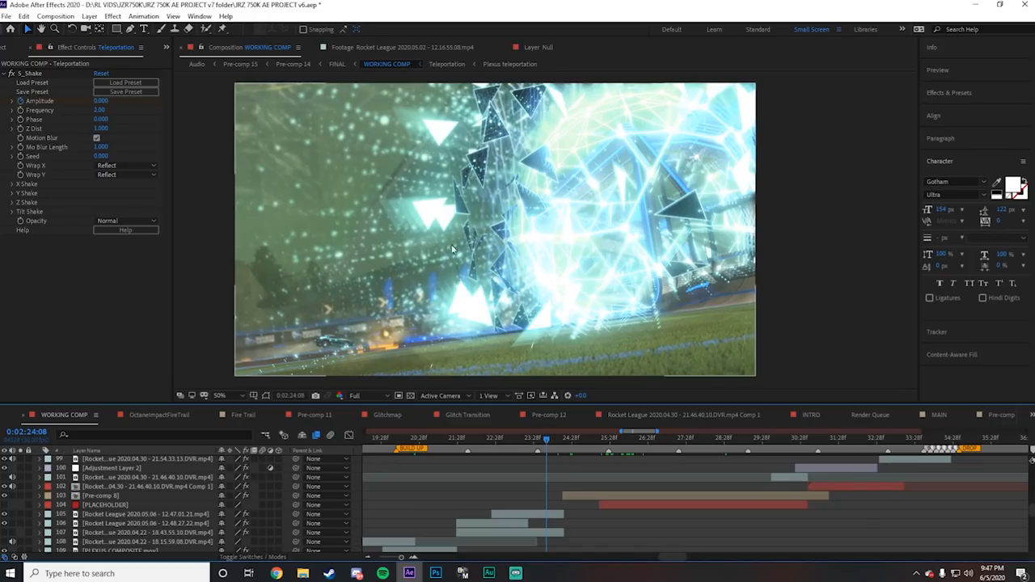
pyautogui.click(229, 396)
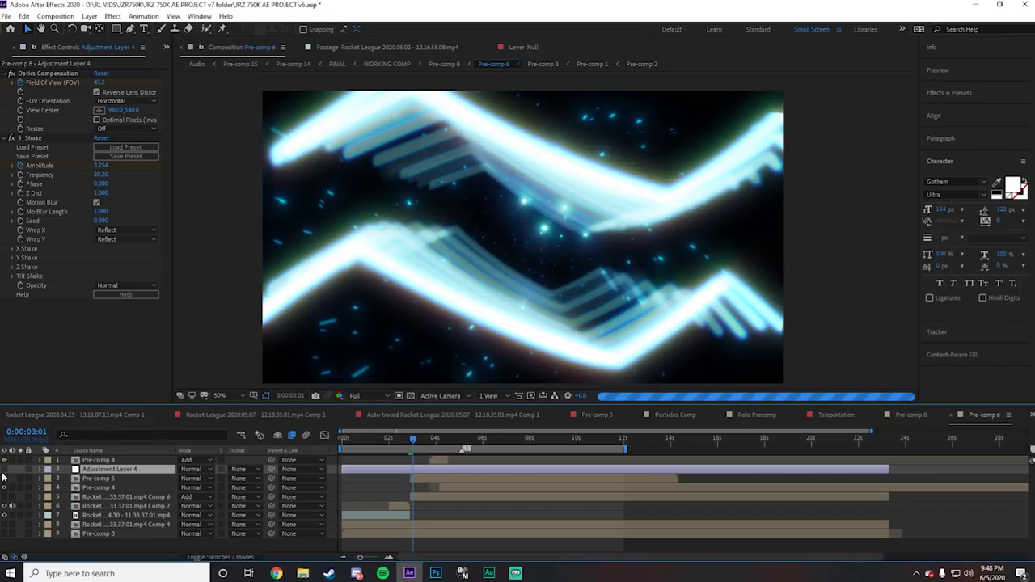
# - Inspect the Pre-comp 5 layer's effects, scrolling down the Effect Controls
pyautogui.click(547, 64)
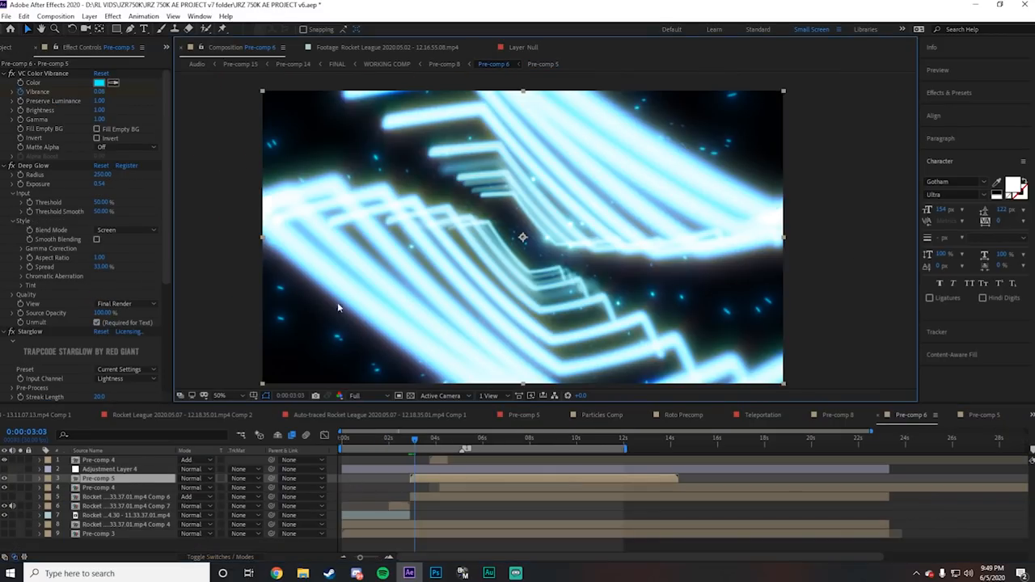
pyautogui.scroll(-3)
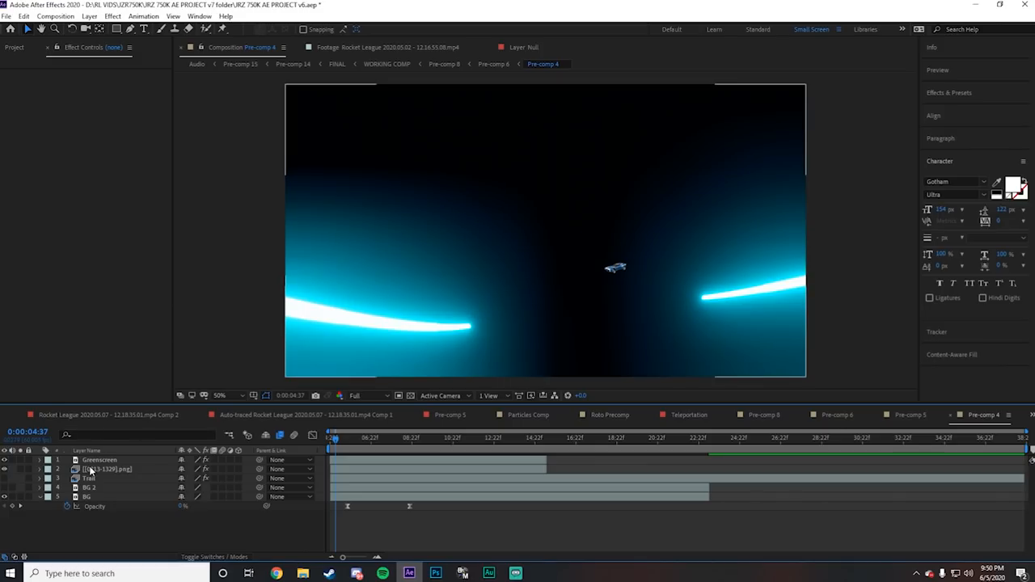
# - Return to WORKING COMP at the GO! arena shot
pyautogui.click(89, 478)
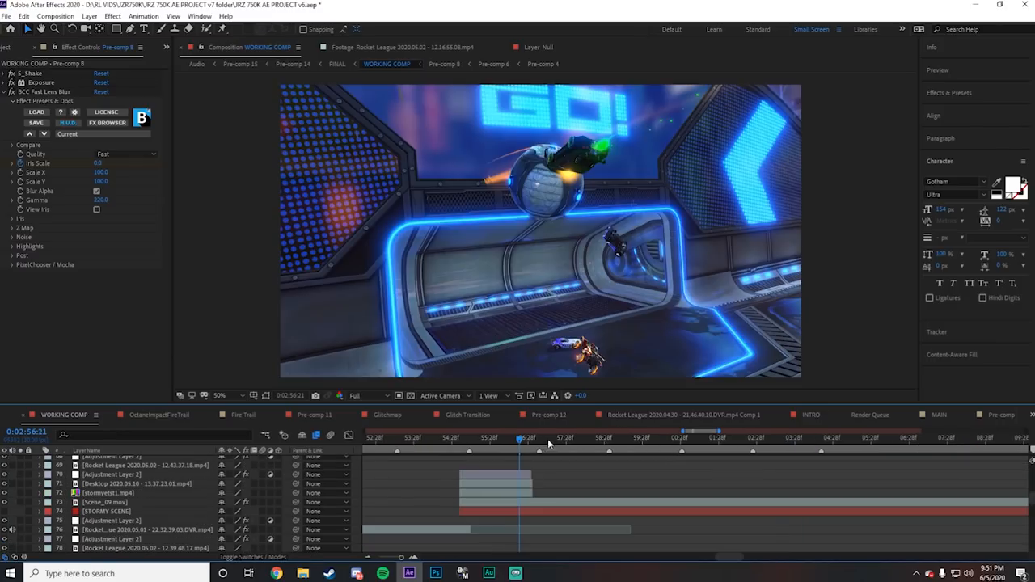
pyautogui.click(582, 439)
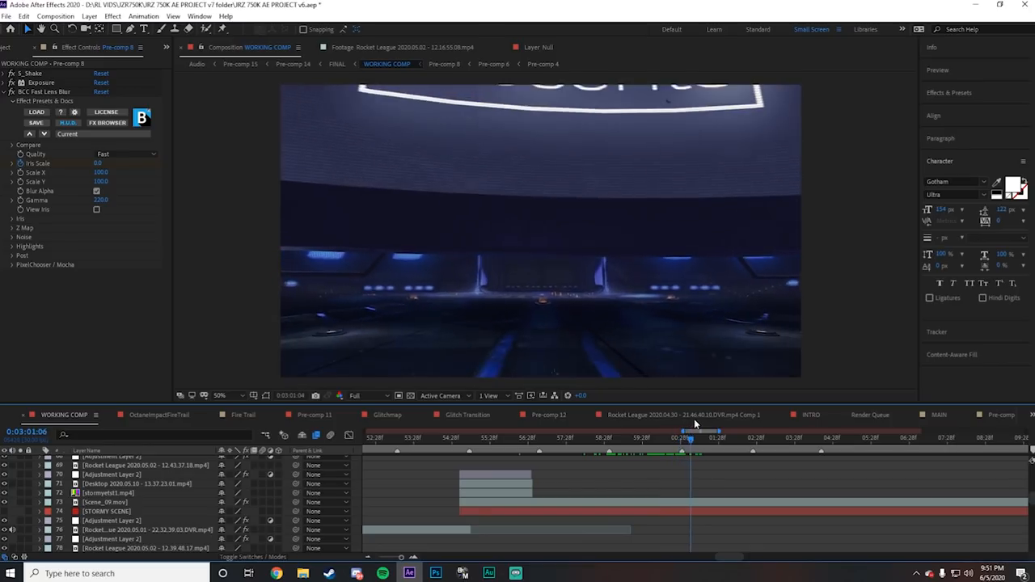
pyautogui.click(758, 447)
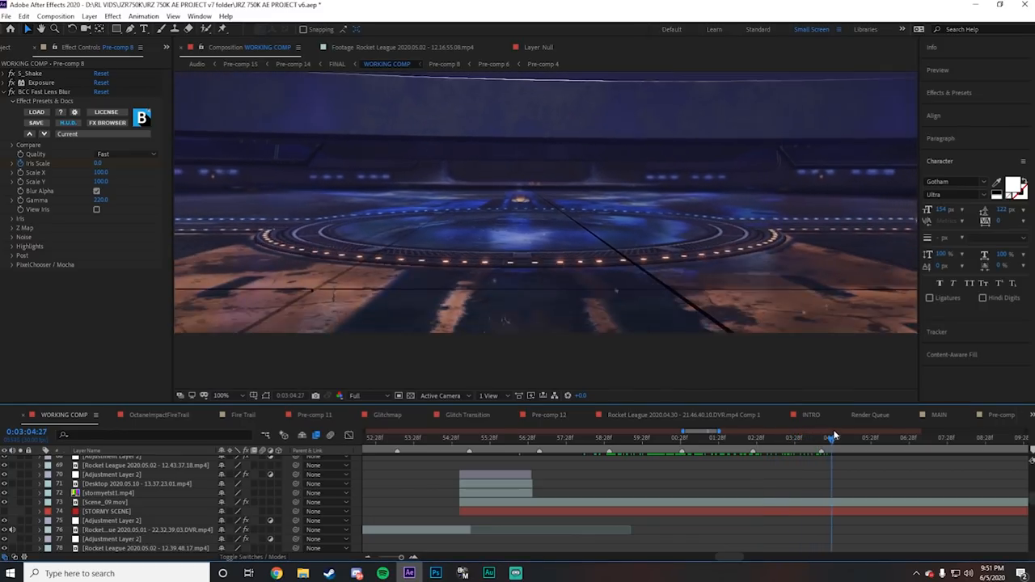
pyautogui.click(809, 439)
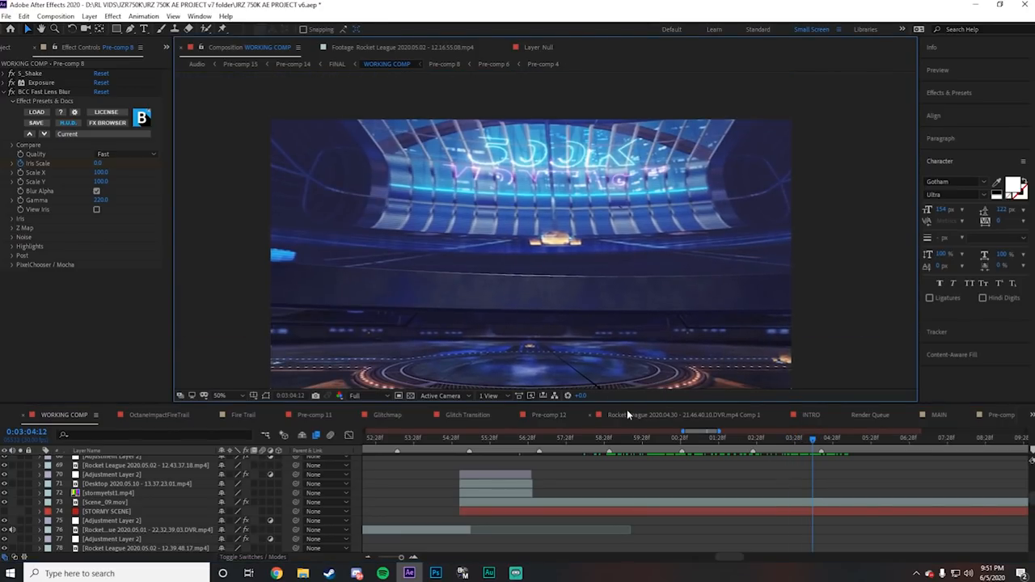
pyautogui.click(637, 444)
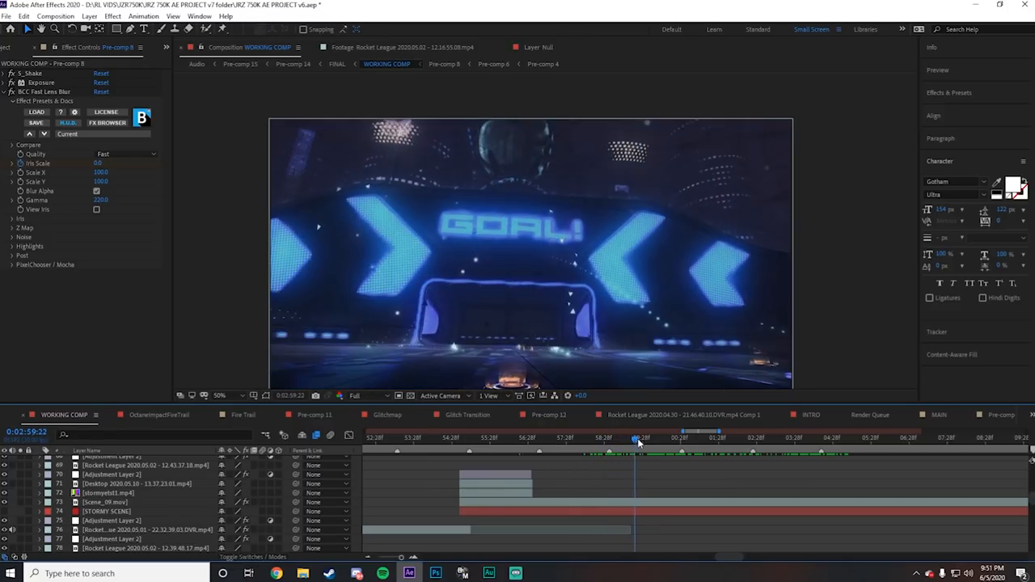